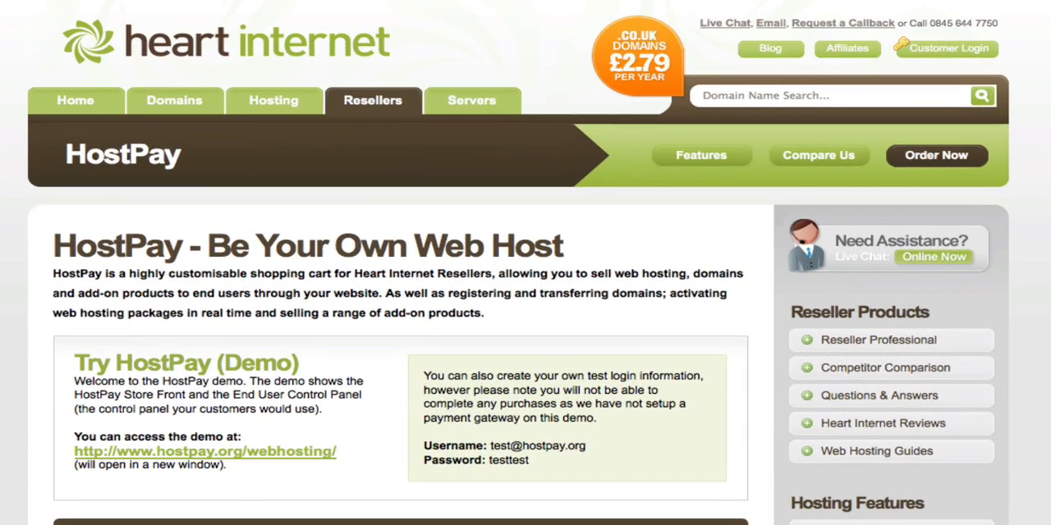
Step: Read down through the Heart Internet page before heading to the login
{"action": "scroll", "scroll_direction": "down", "scroll_amount": 3}
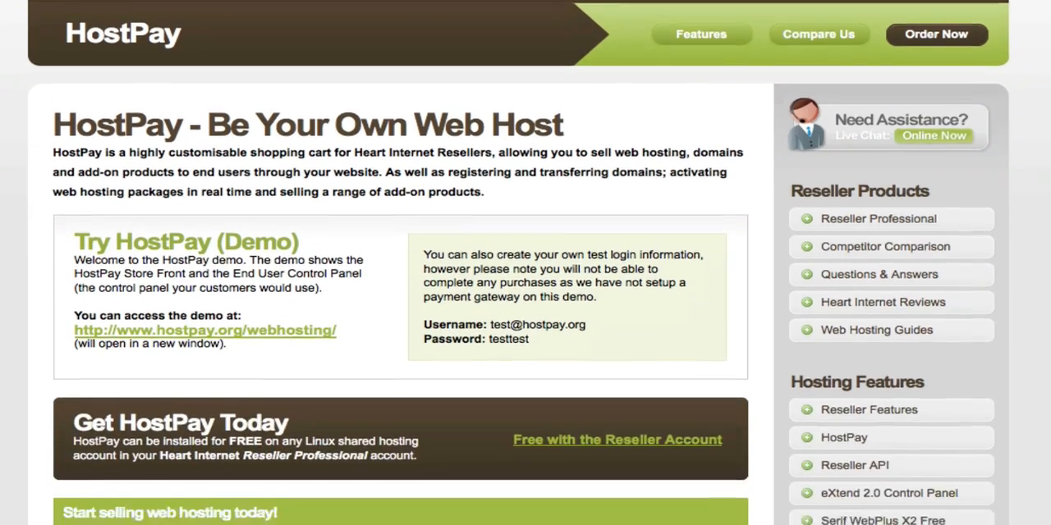
{"action": "scroll", "scroll_direction": "down", "scroll_amount": 3}
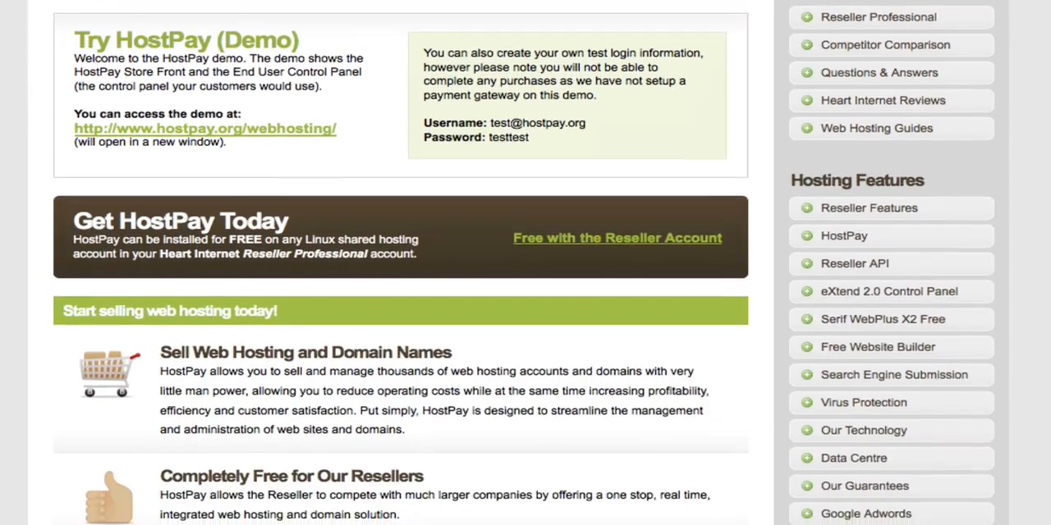
{"action": "scroll", "scroll_direction": "down", "scroll_amount": 3}
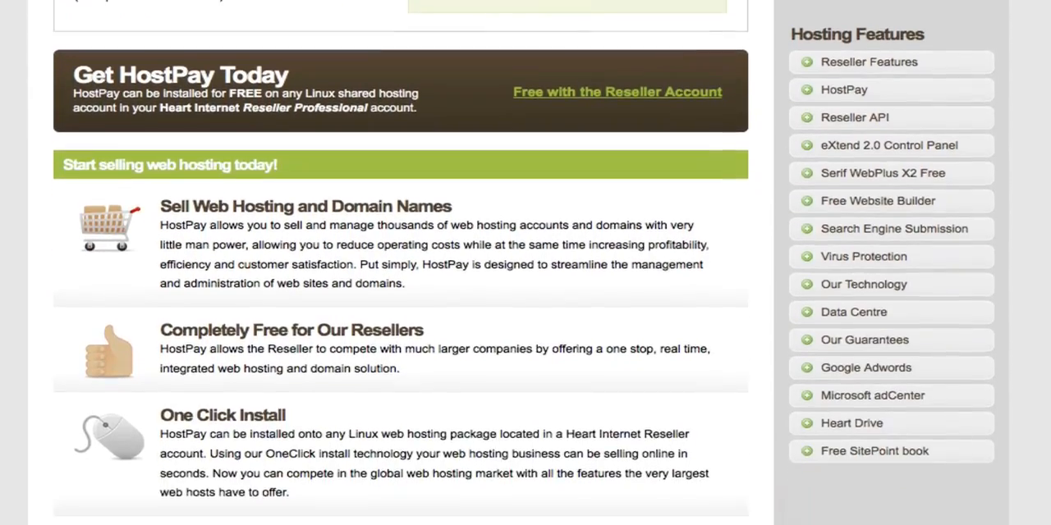
{"action": "scroll", "scroll_direction": "down", "scroll_amount": 3}
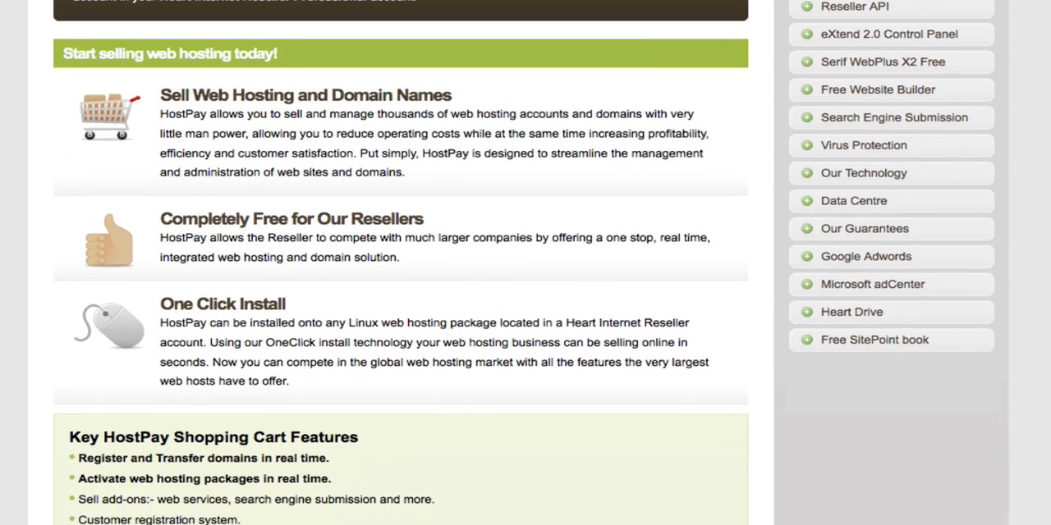
{"action": "scroll", "scroll_direction": "down", "scroll_amount": 3}
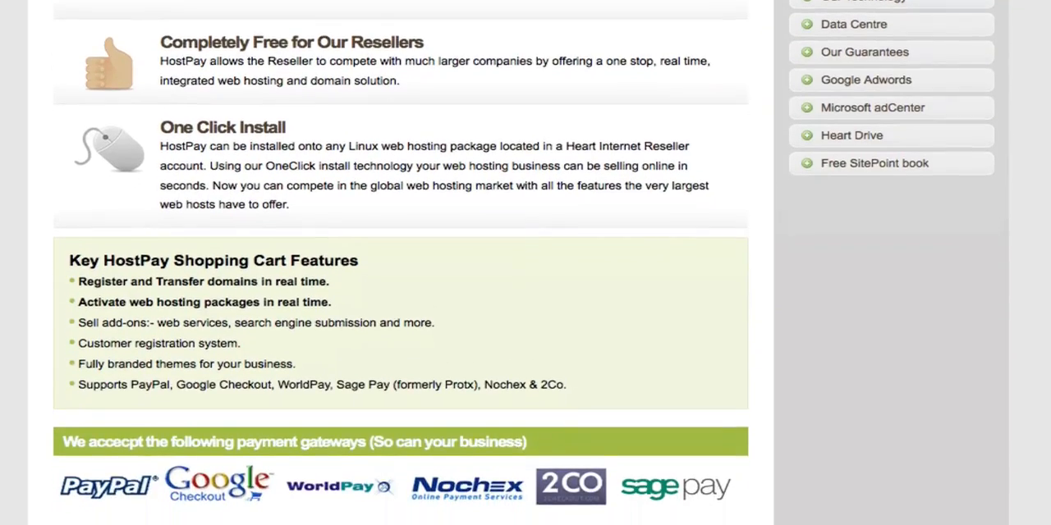
{"action": "scroll", "scroll_direction": "down", "scroll_amount": 3}
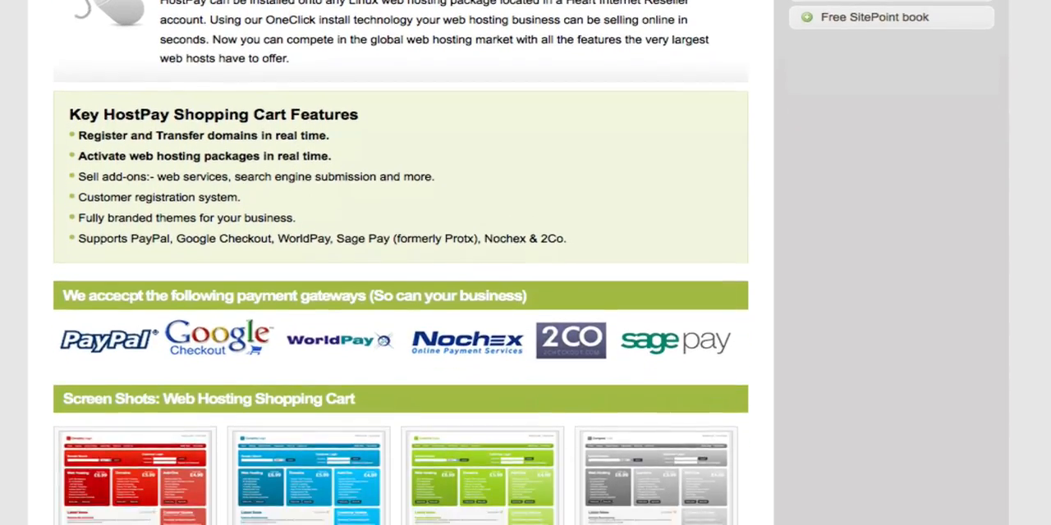
{"action": "scroll", "scroll_direction": "down", "scroll_amount": 3}
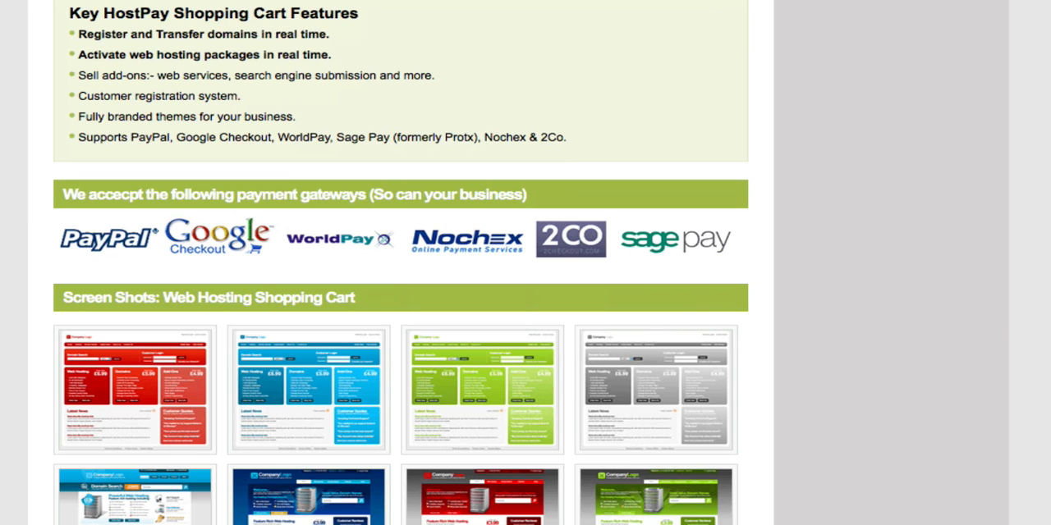
{"action": "scroll", "scroll_direction": "down", "scroll_amount": 3}
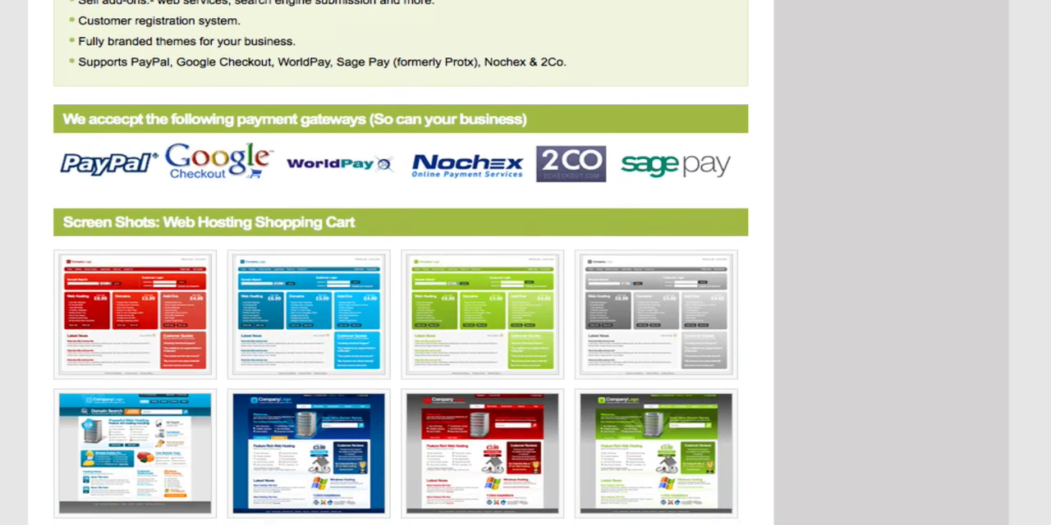
{"action": "scroll", "scroll_direction": "down", "scroll_amount": 3}
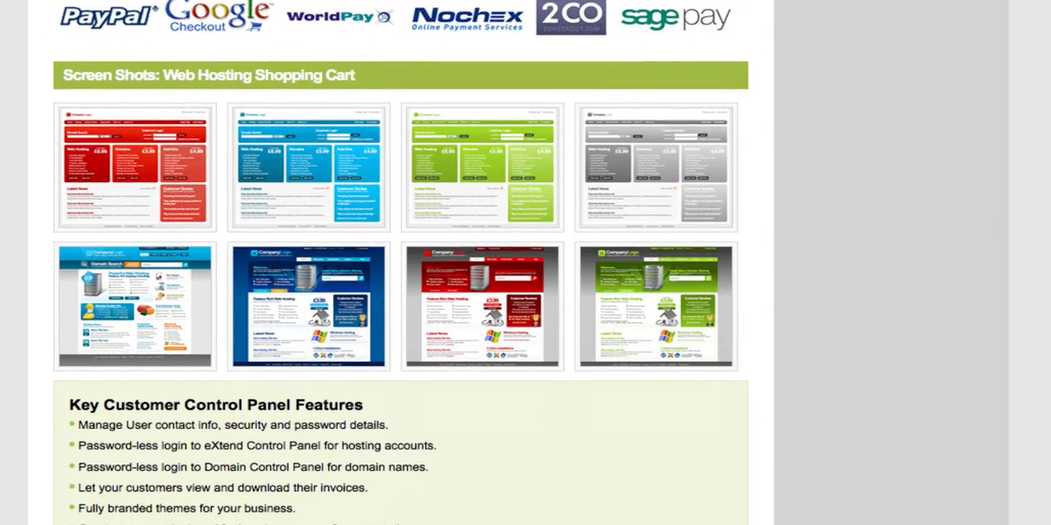
{"action": "scroll", "scroll_direction": "down", "scroll_amount": 3}
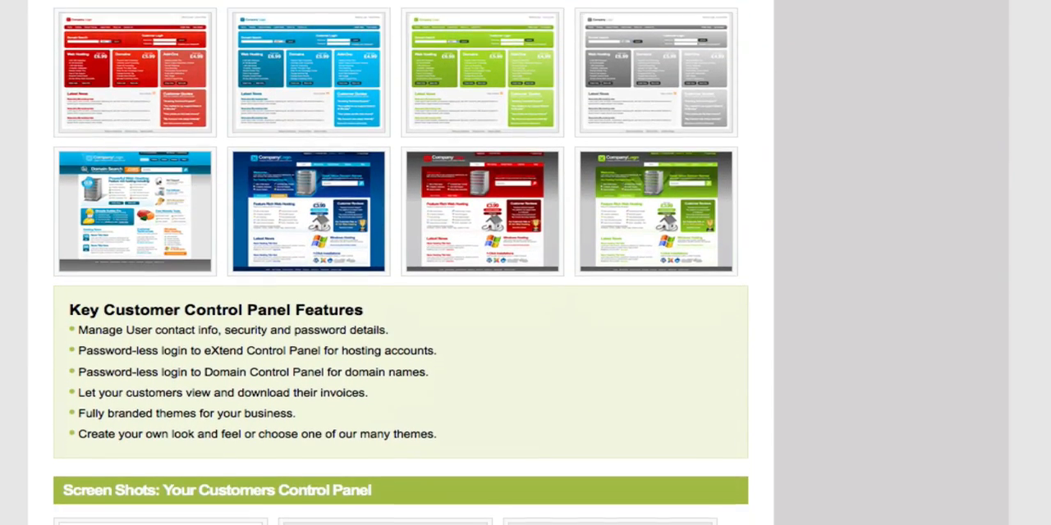
{"action": "scroll", "scroll_direction": "down", "scroll_amount": 3}
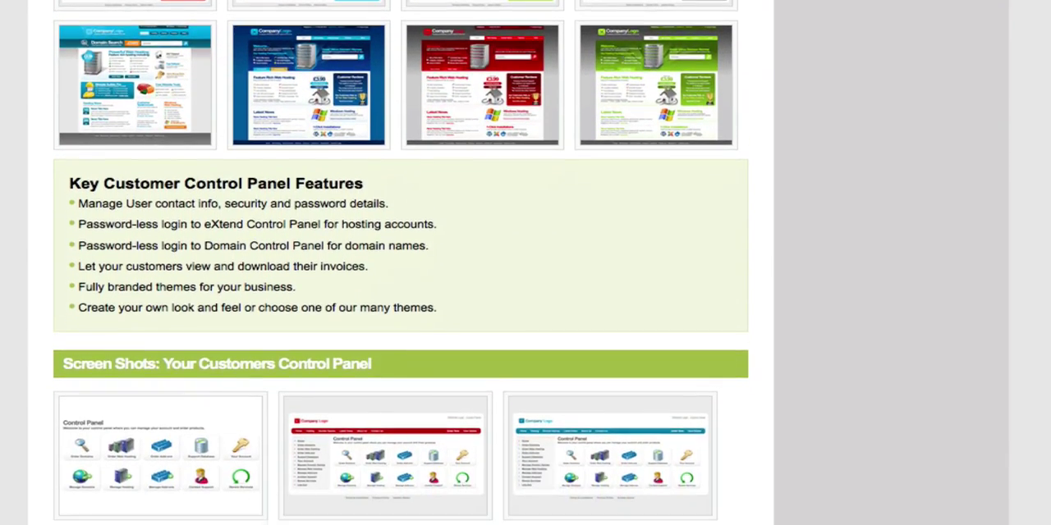
{"action": "scroll", "scroll_direction": "down", "scroll_amount": 3}
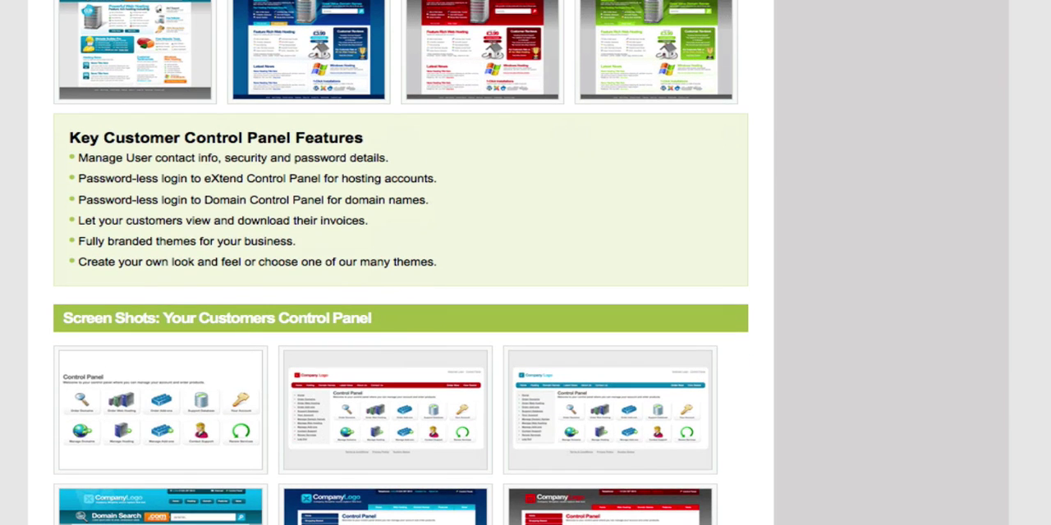
{"action": "scroll", "scroll_direction": "down", "scroll_amount": 3}
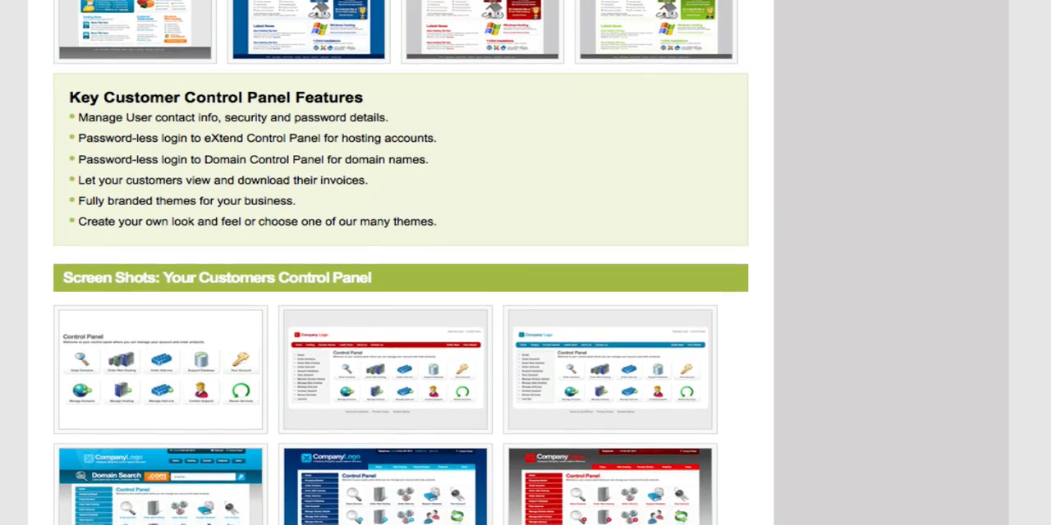
{"action": "scroll", "scroll_direction": "down", "scroll_amount": 3}
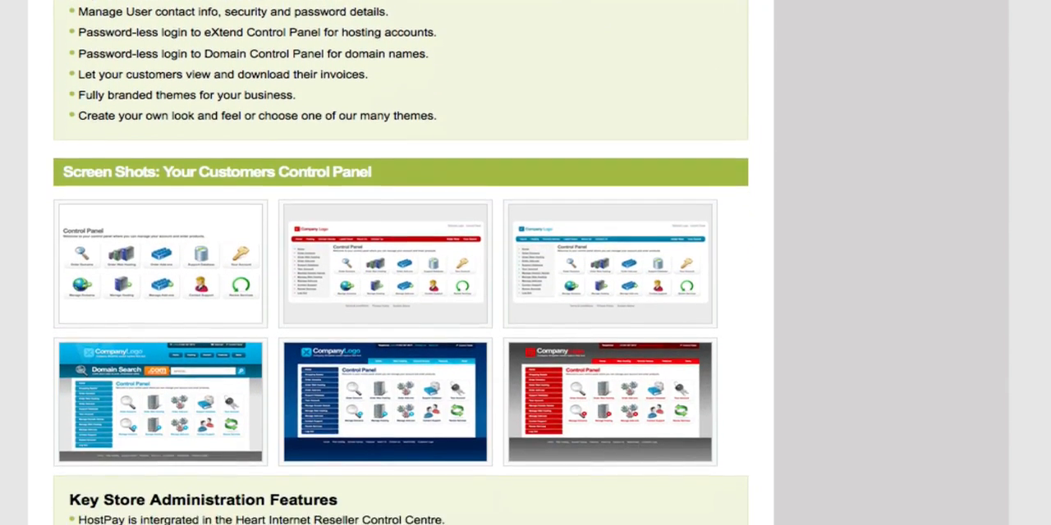
{"action": "scroll", "scroll_direction": "down", "scroll_amount": 3}
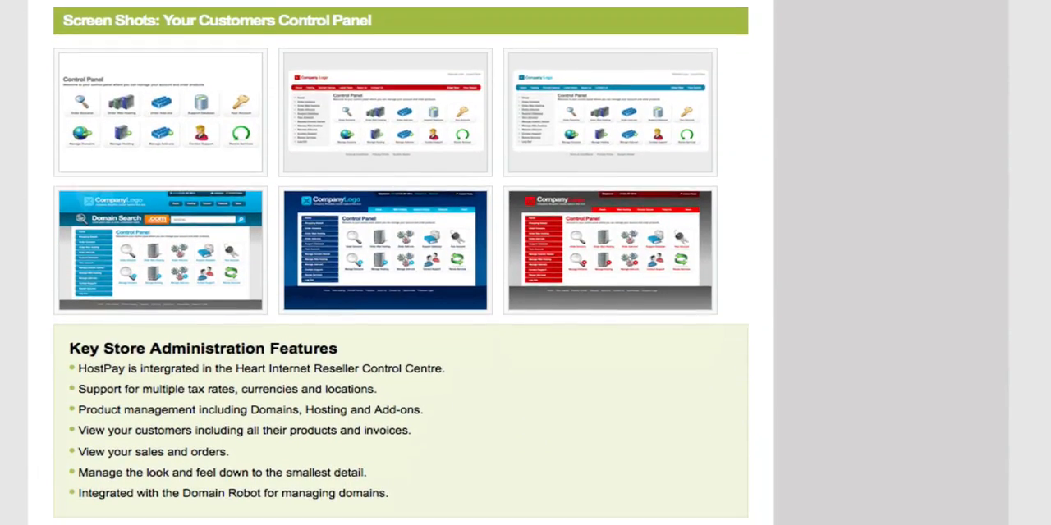
{"action": "scroll", "scroll_direction": "down", "scroll_amount": 3}
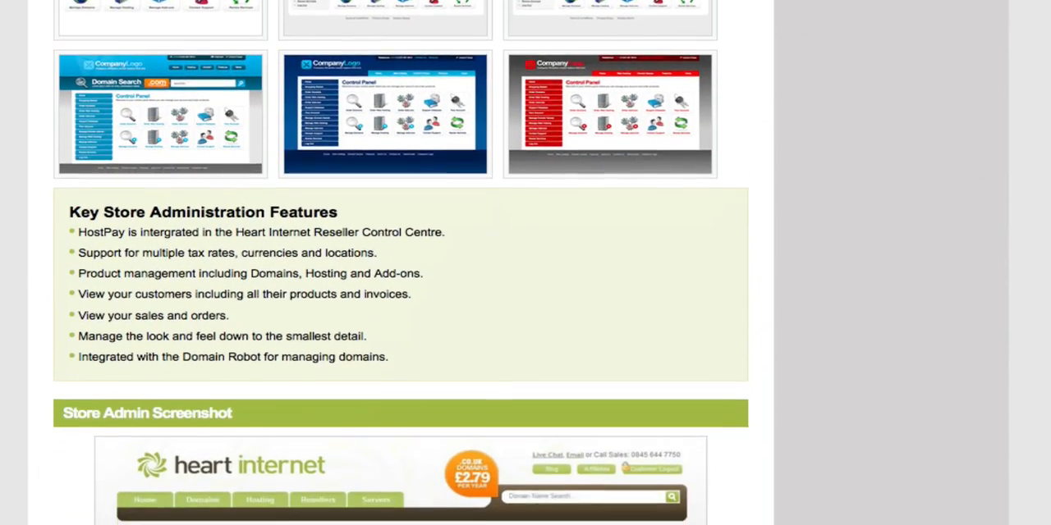
{"action": "scroll", "scroll_direction": "down", "scroll_amount": 3}
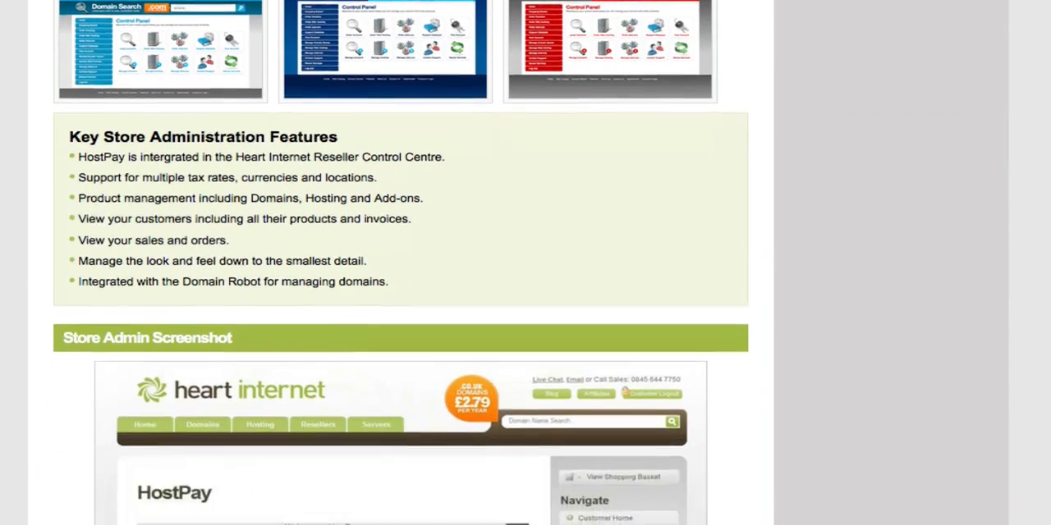
{"action": "scroll", "scroll_direction": "down", "scroll_amount": 3}
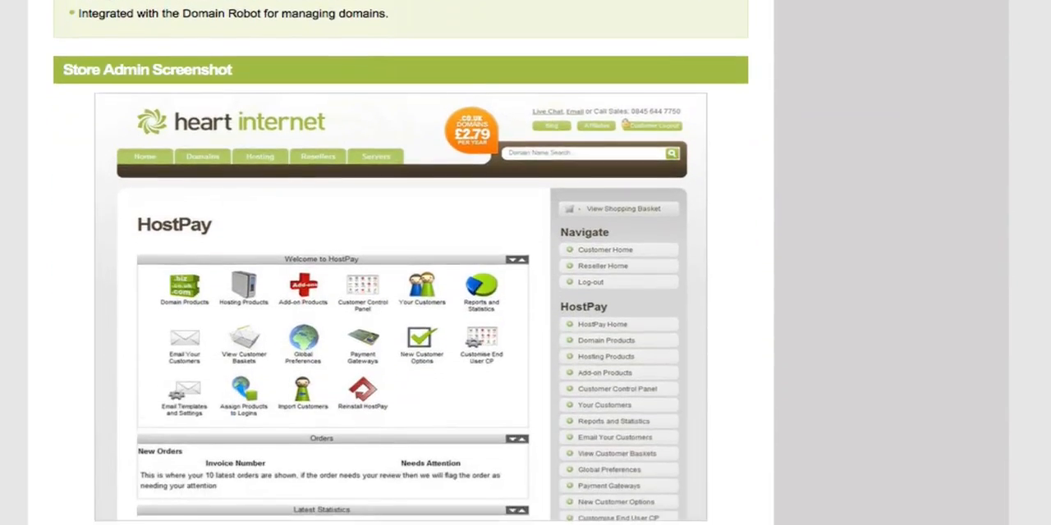
{"action": "scroll", "scroll_direction": "down", "scroll_amount": 3}
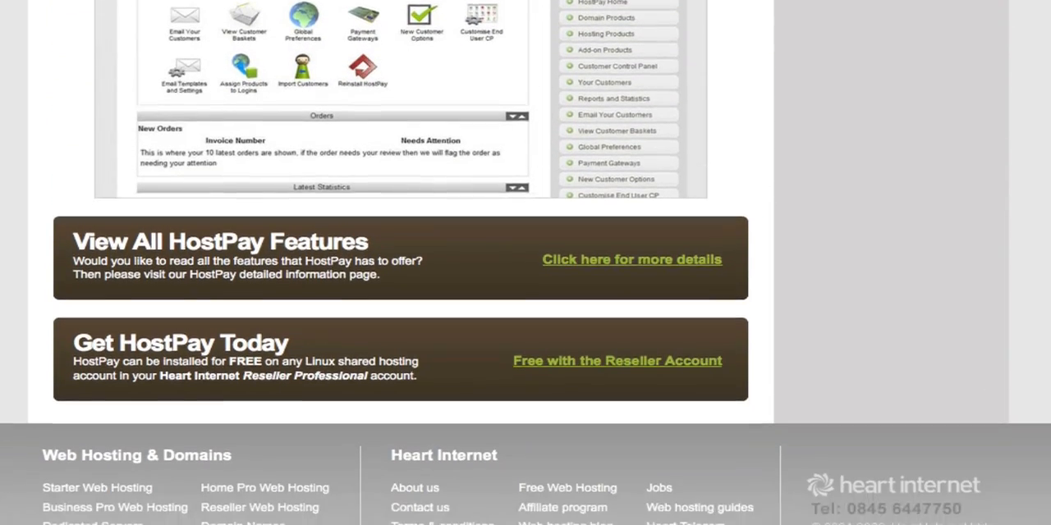
{"action": "scroll", "scroll_direction": "down", "scroll_amount": 3}
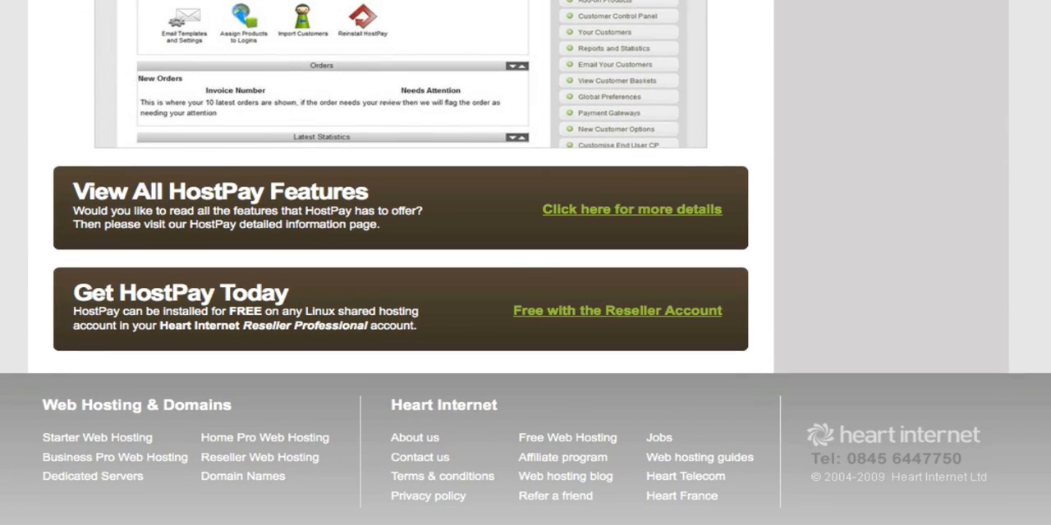
{"action": "left_click", "coordinate": [628, 208]}
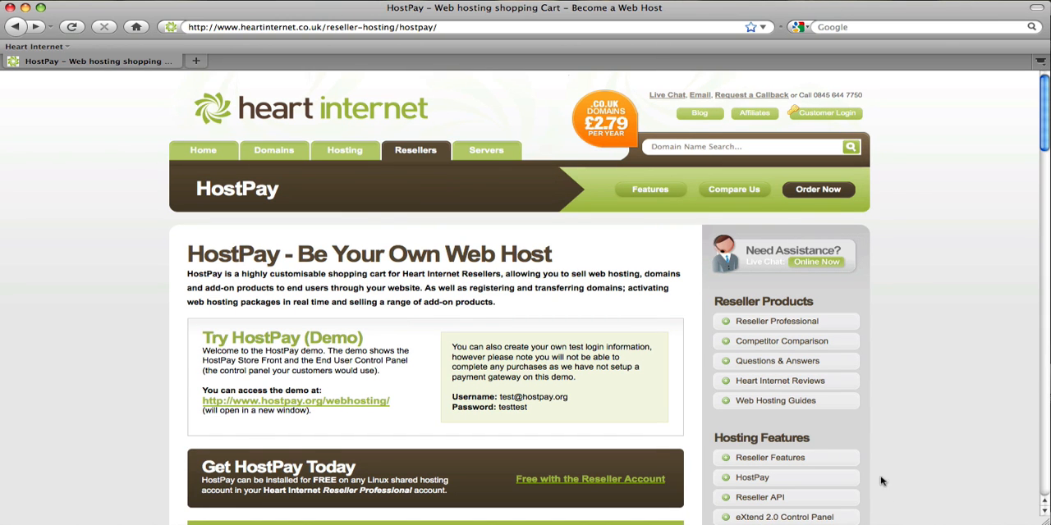
Step: Sign in via Customer Login to reach the Heart Internet Customers Area
{"action": "left_click", "coordinate": [824, 112]}
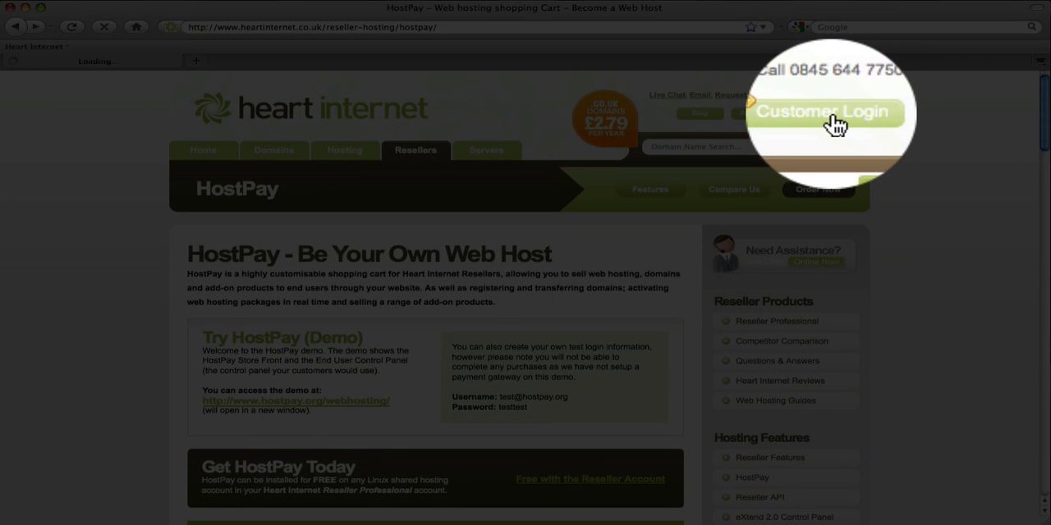
{"action": "left_click", "coordinate": [824, 111]}
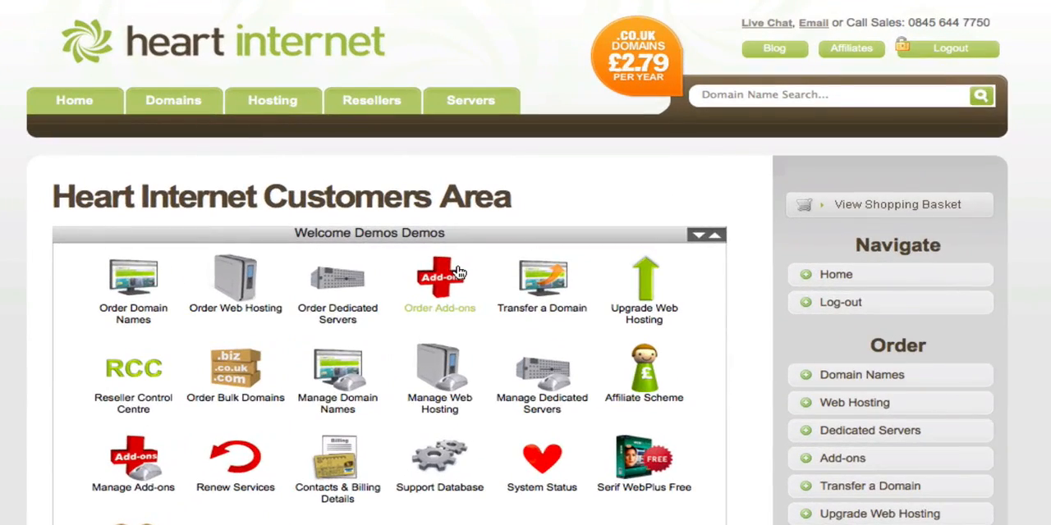
Step: Go to the Welcome to HostPay page and read down to its Install HostPay Now section
{"action": "left_click", "coordinate": [133, 370]}
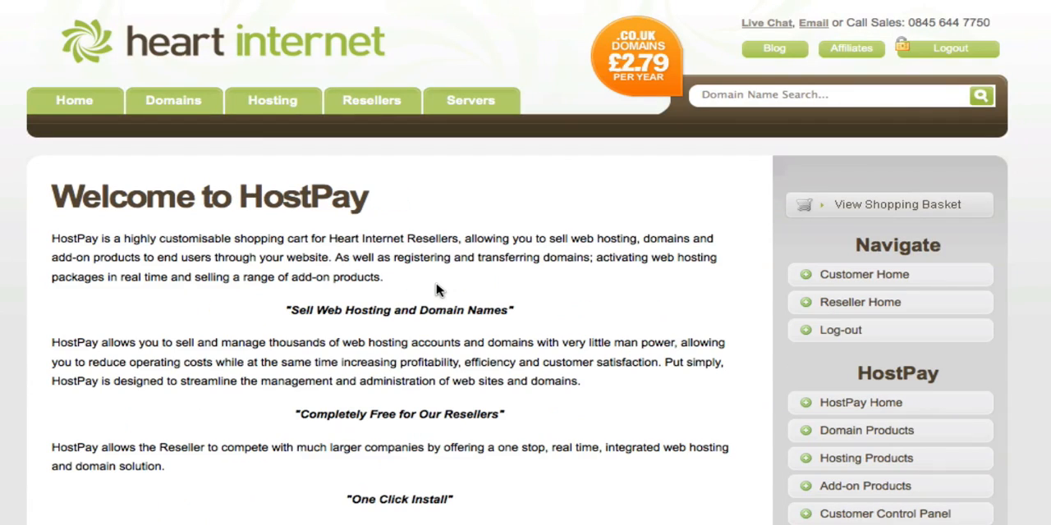
{"action": "scroll", "scroll_direction": "down", "scroll_amount": 3}
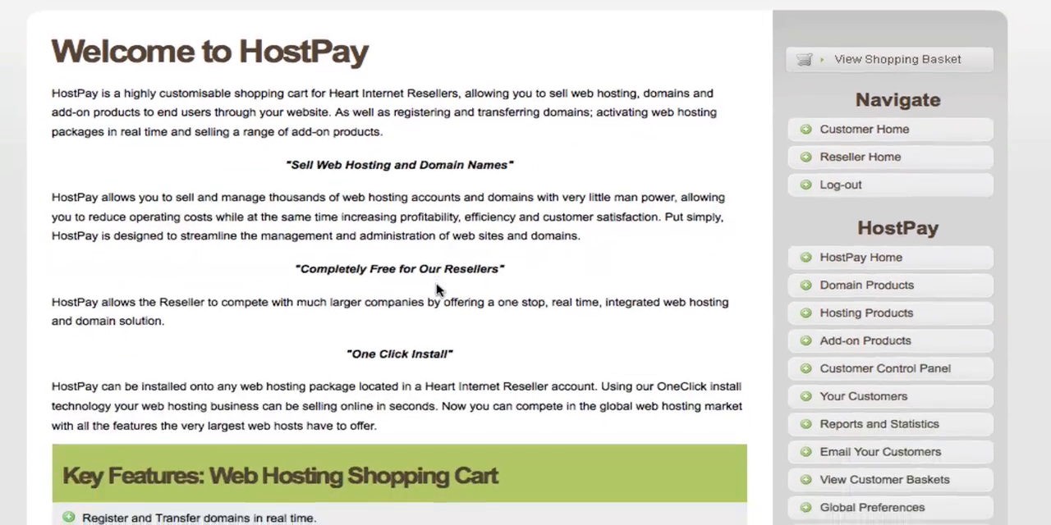
{"action": "scroll", "scroll_direction": "down", "scroll_amount": 3}
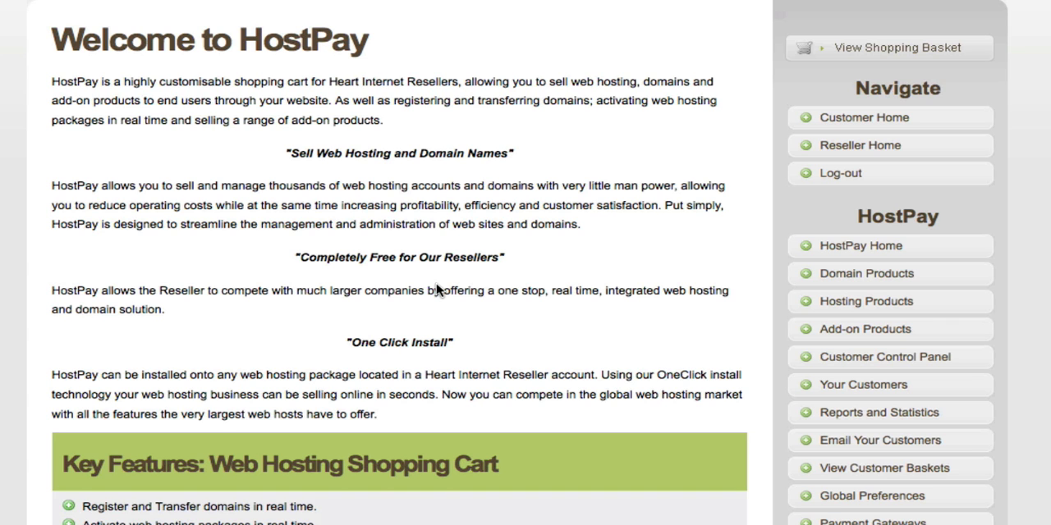
{"action": "scroll", "scroll_direction": "down", "scroll_amount": 3}
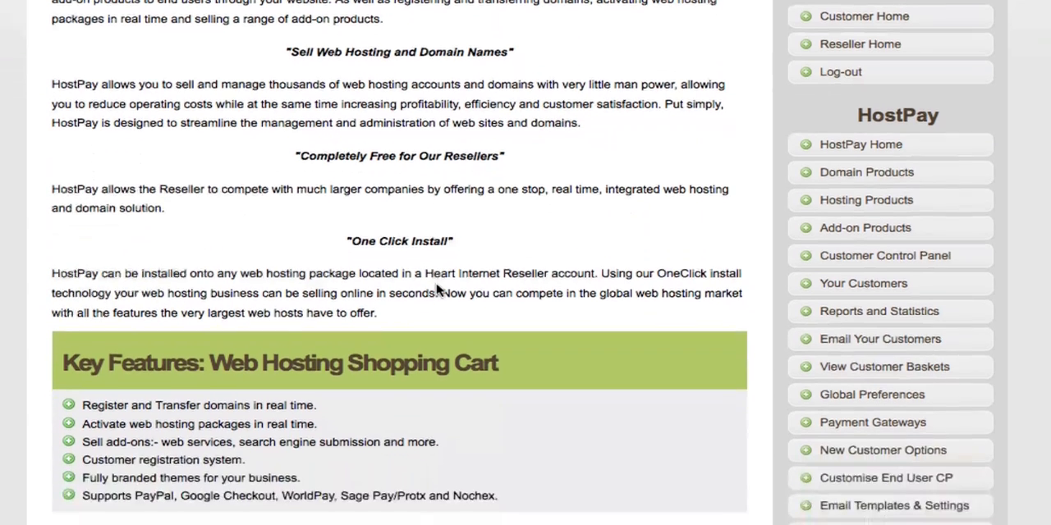
{"action": "scroll", "scroll_direction": "down", "scroll_amount": 3}
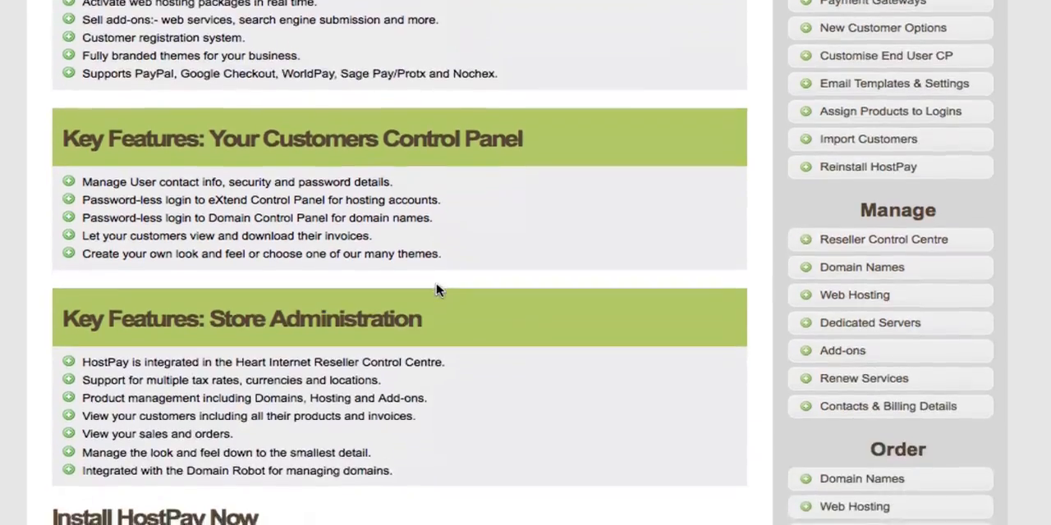
{"action": "scroll", "scroll_direction": "down", "scroll_amount": 3}
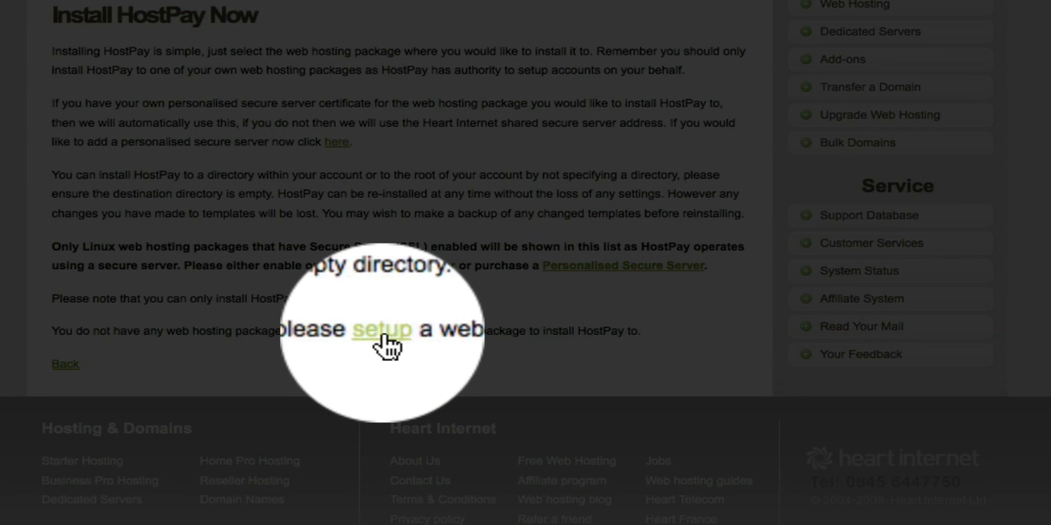
Step: Follow the setup link and choose hidemos.co.uk as the domain on Add Hosting Accounts
{"action": "left_click", "coordinate": [381, 328]}
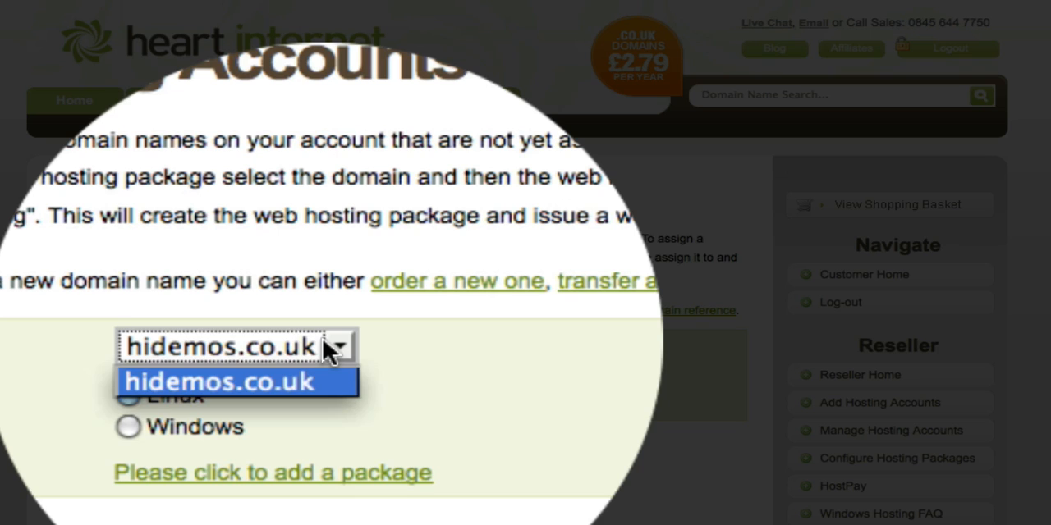
{"action": "left_click", "coordinate": [230, 380]}
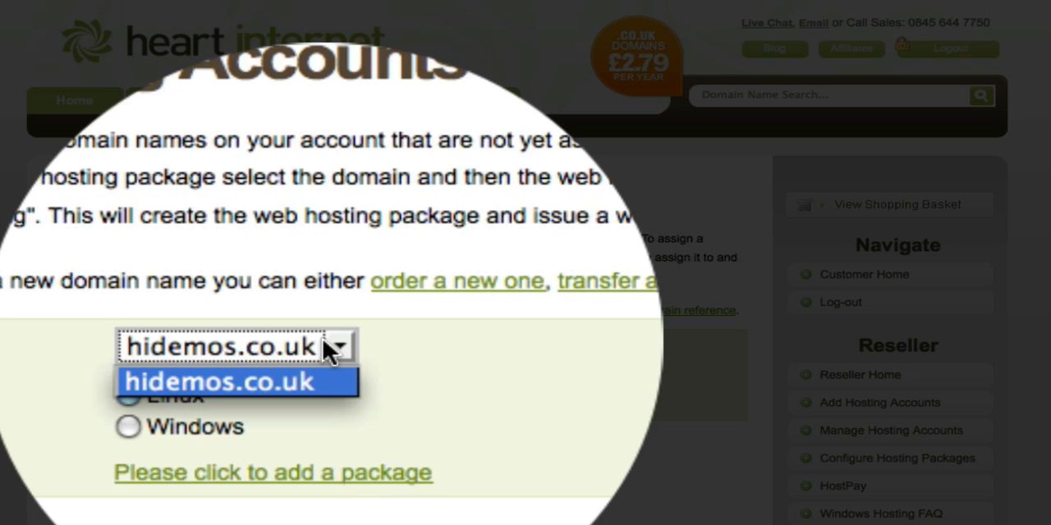
{"action": "left_click", "coordinate": [233, 380]}
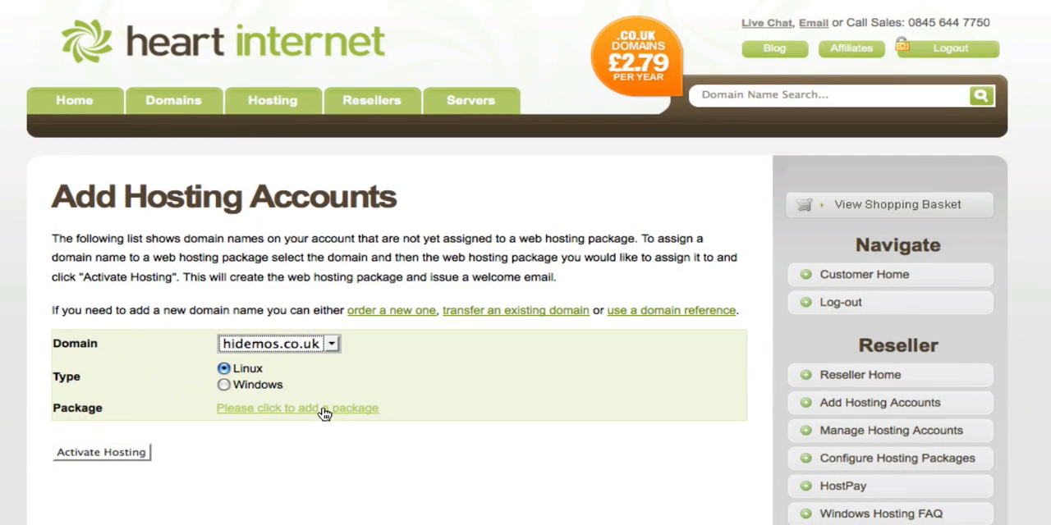
Step: Start a new hosting package form and name it Demo Package
{"action": "left_click", "coordinate": [297, 408]}
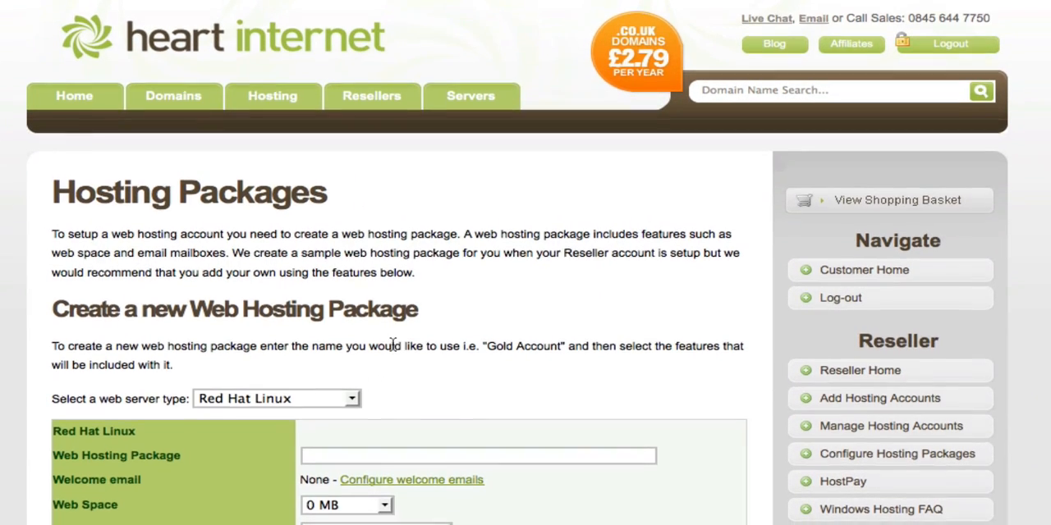
{"action": "scroll", "scroll_direction": "down", "scroll_amount": 3}
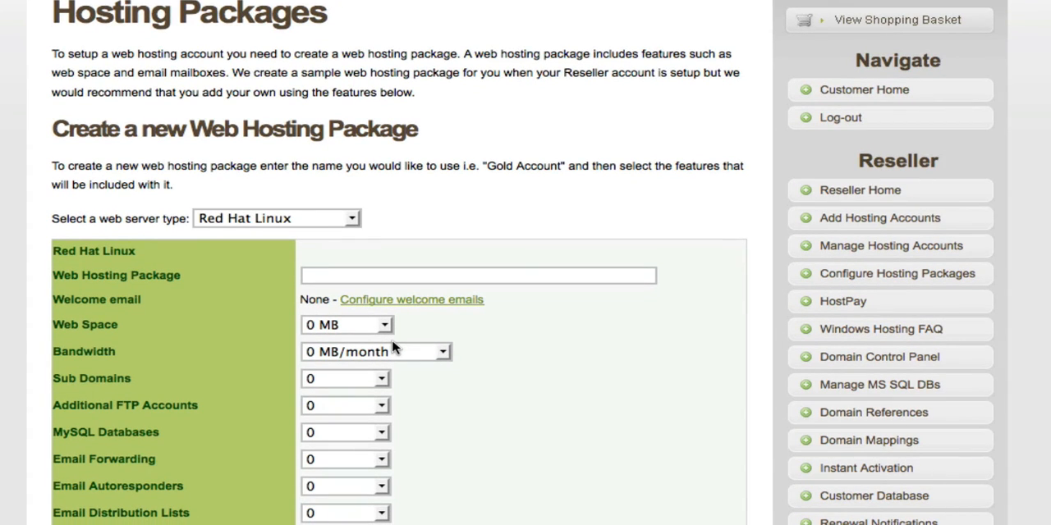
{"action": "mouse_move", "coordinate": [299, 240]}
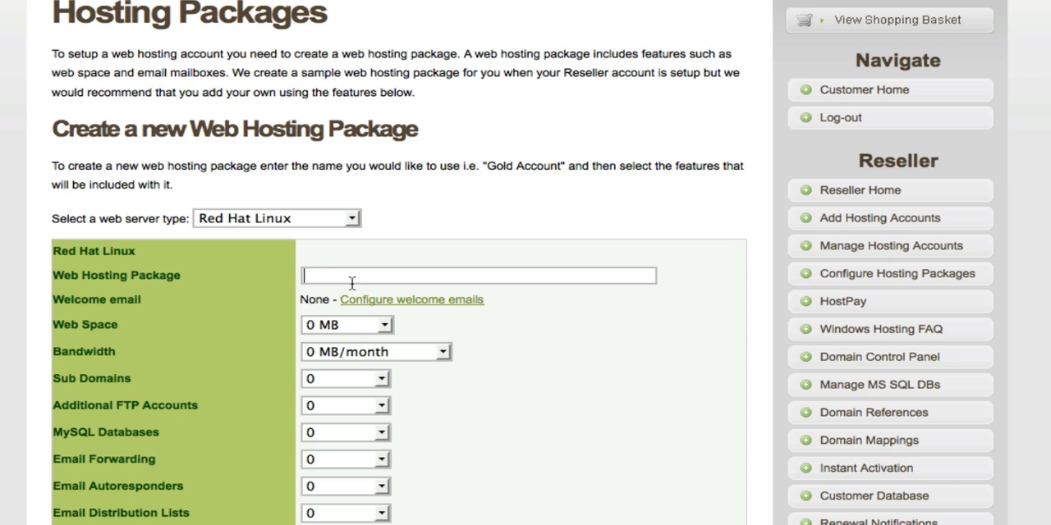
{"action": "type", "text": "Demo Package"}
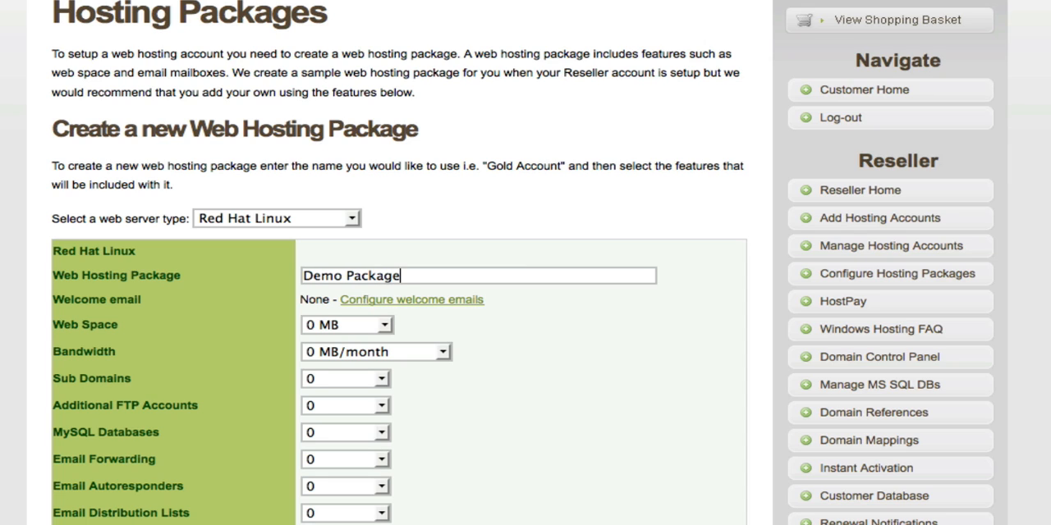
{"action": "scroll", "scroll_direction": "down", "scroll_amount": 3}
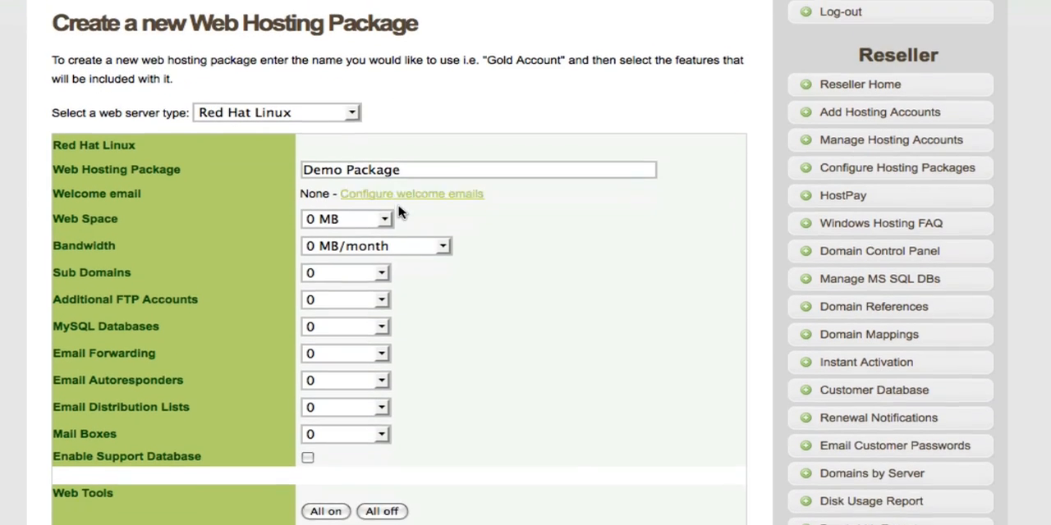
Step: Give Demo Package Unlimited web space, Unlimited bandwidth and 10 mailboxes
{"action": "left_click", "coordinate": [344, 218]}
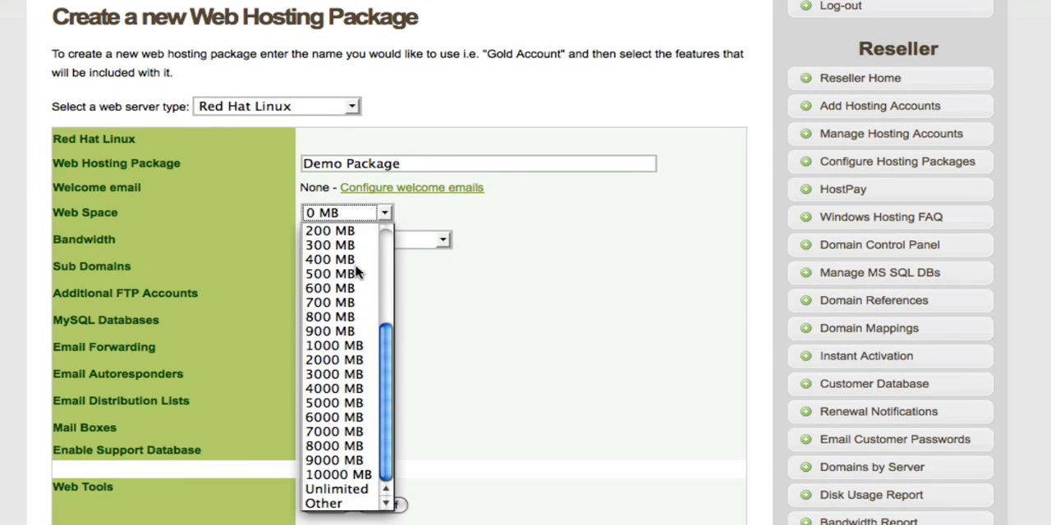
{"action": "left_click", "coordinate": [328, 489]}
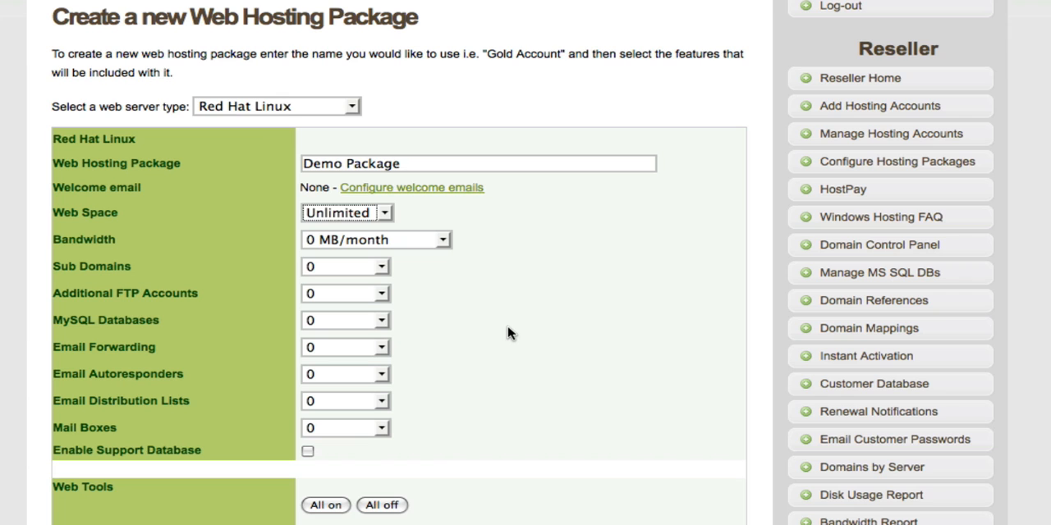
{"action": "left_click", "coordinate": [375, 240]}
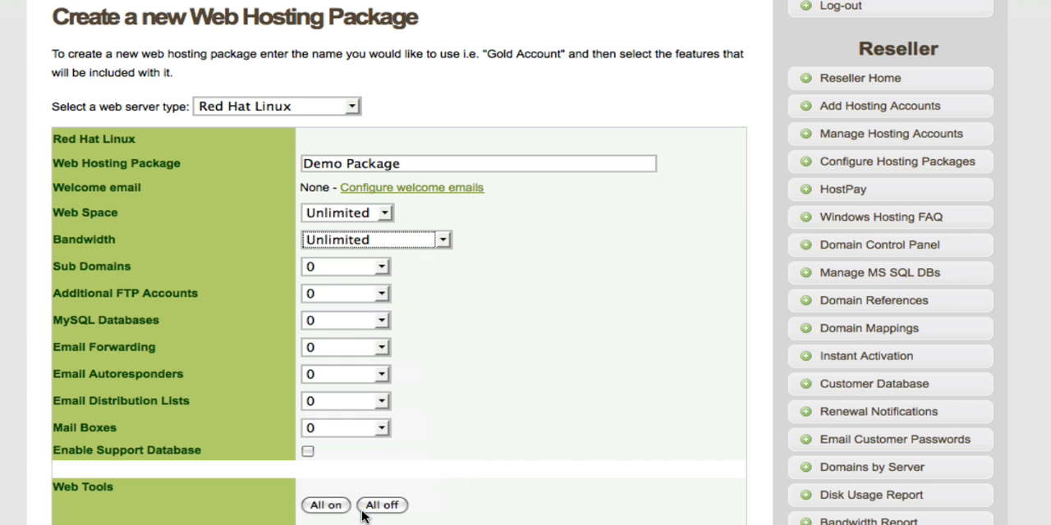
{"action": "mouse_move", "coordinate": [356, 269]}
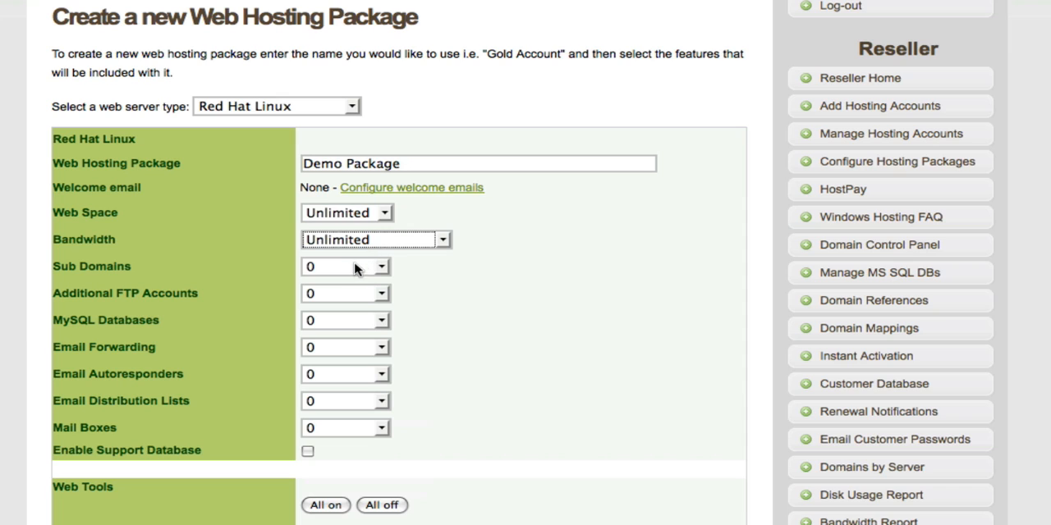
{"action": "mouse_move", "coordinate": [338, 314]}
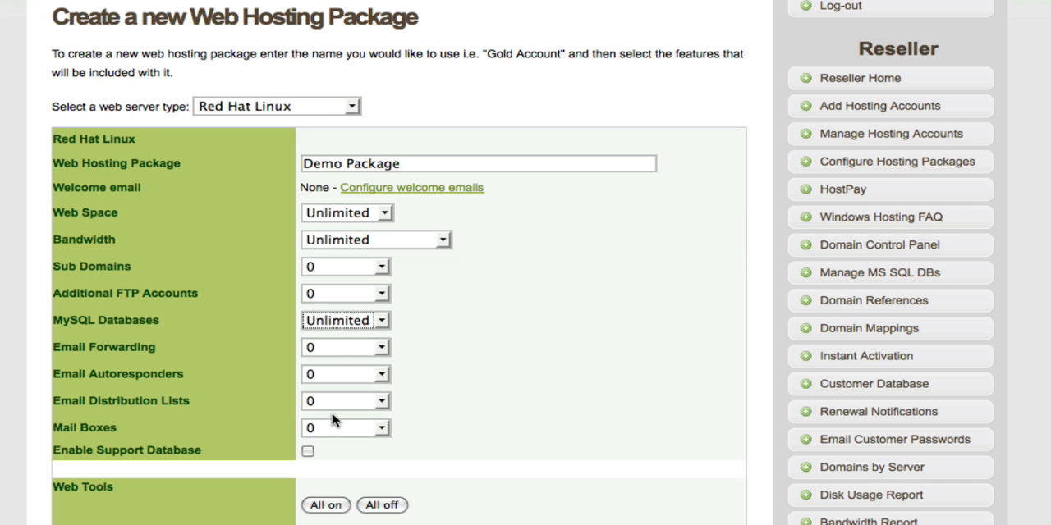
{"action": "left_click", "coordinate": [376, 427]}
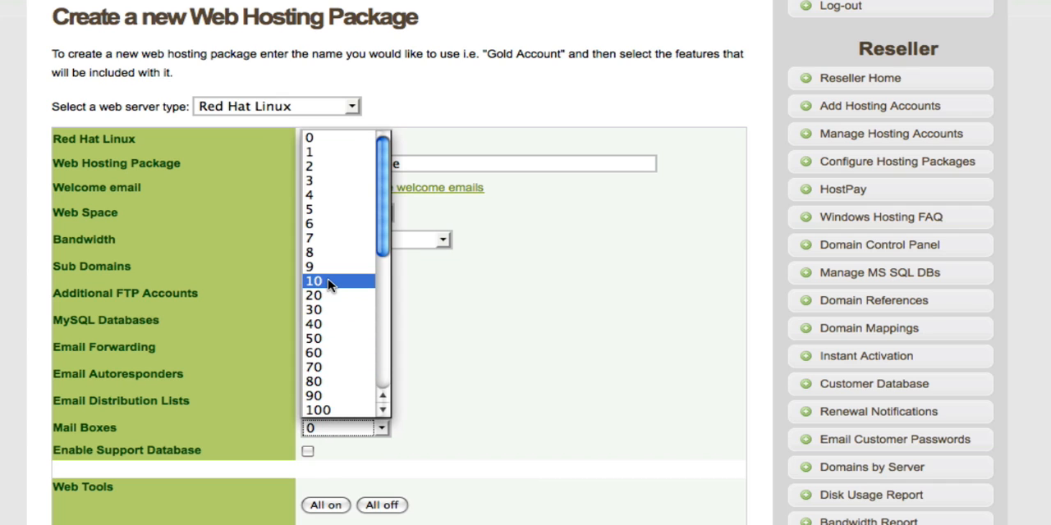
{"action": "left_click", "coordinate": [318, 281]}
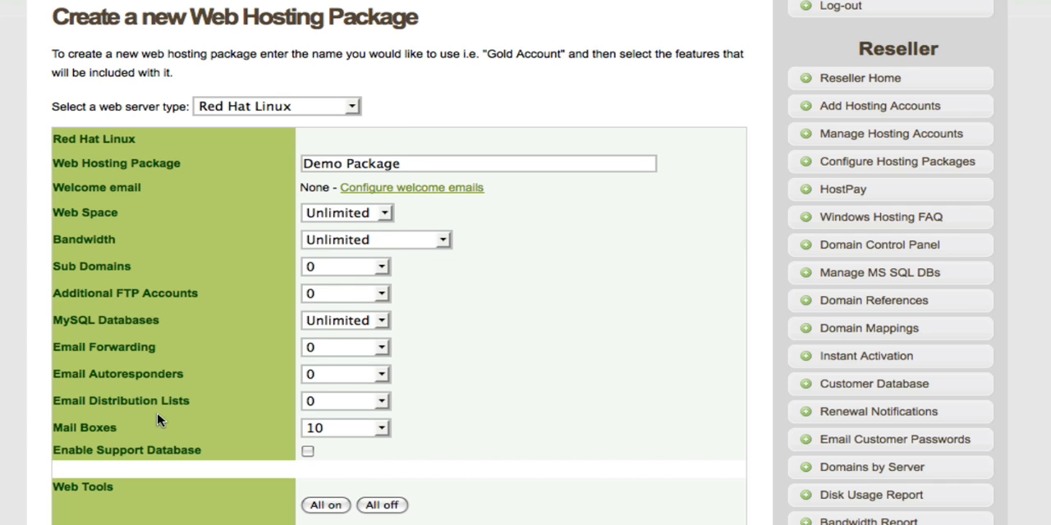
{"action": "mouse_move", "coordinate": [519, 213]}
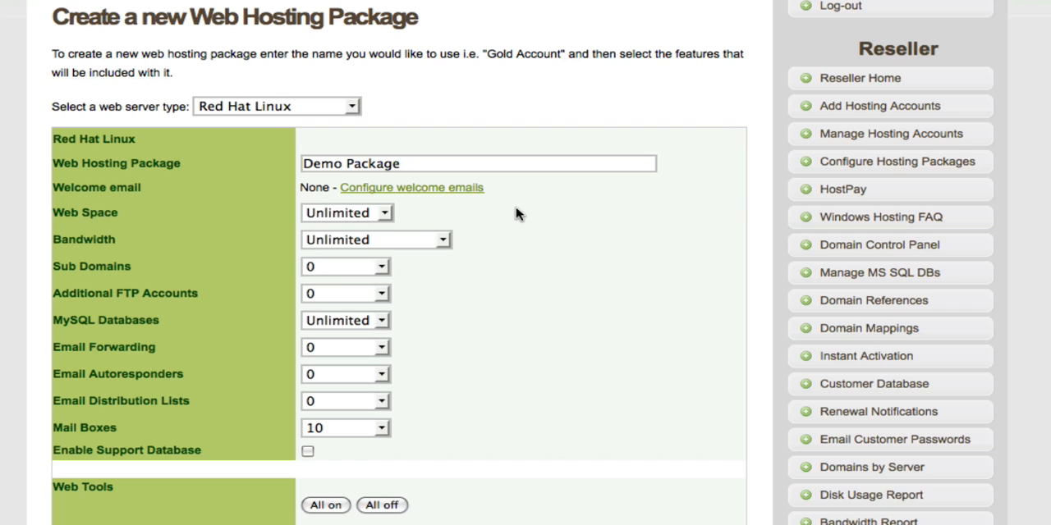
{"action": "scroll", "scroll_direction": "down", "scroll_amount": 3}
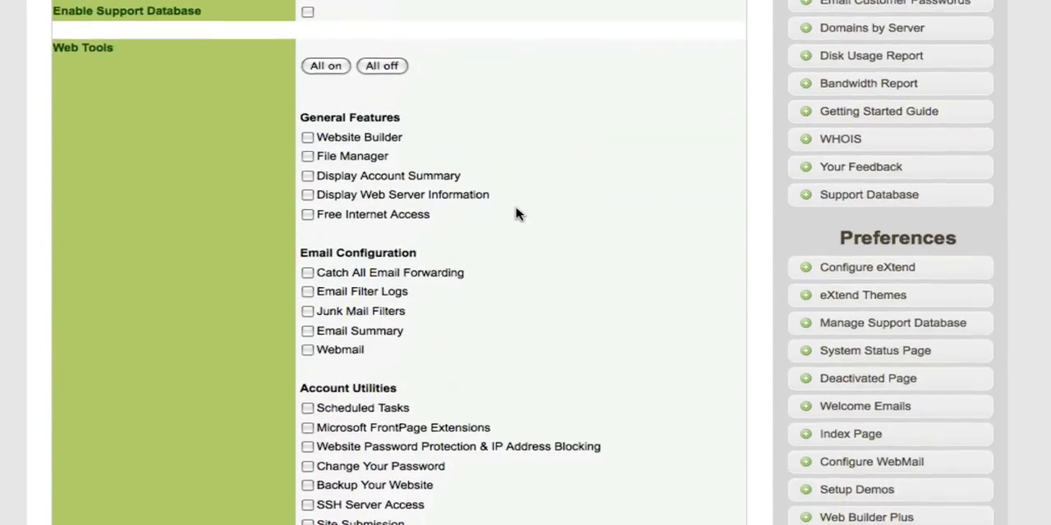
Step: Switch Web Tools and CGI/PHP Scripts to 'All on' for Demo Package
{"action": "scroll", "scroll_direction": "down", "scroll_amount": 3}
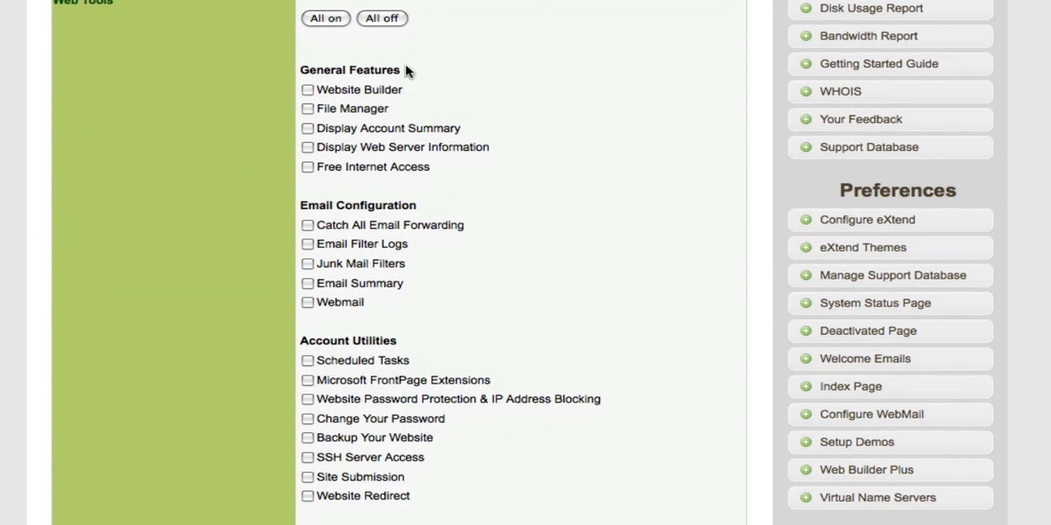
{"action": "left_click", "coordinate": [325, 20]}
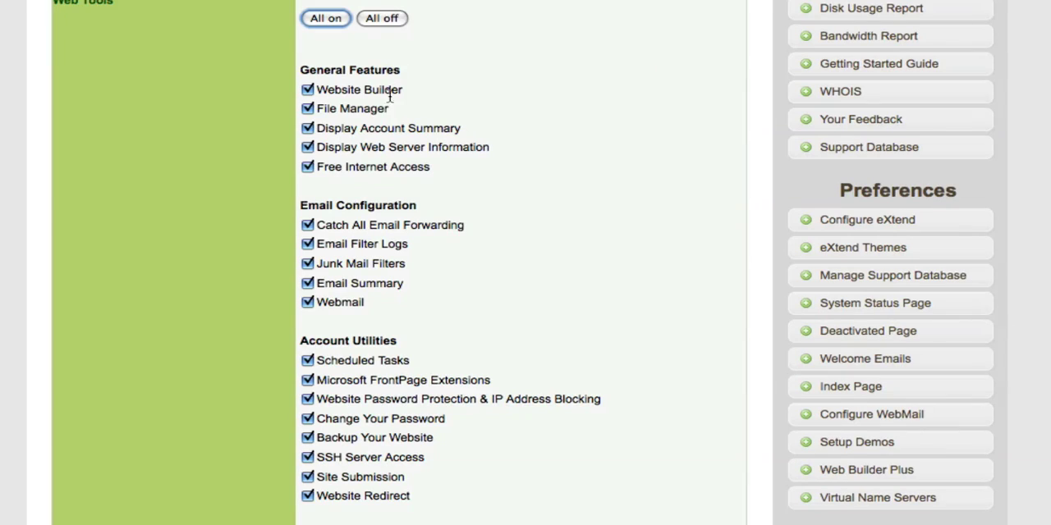
{"action": "scroll", "scroll_direction": "down", "scroll_amount": 3}
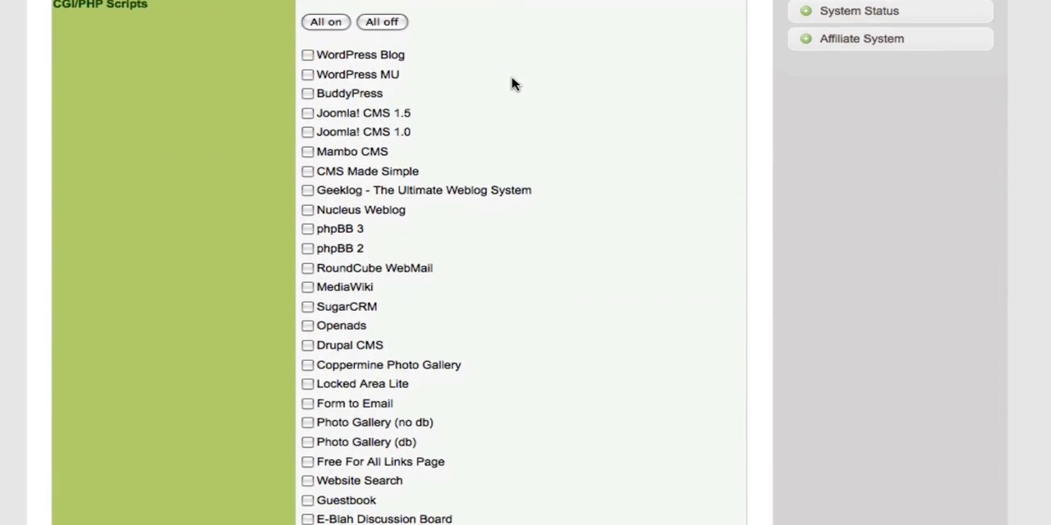
{"action": "left_click", "coordinate": [326, 22]}
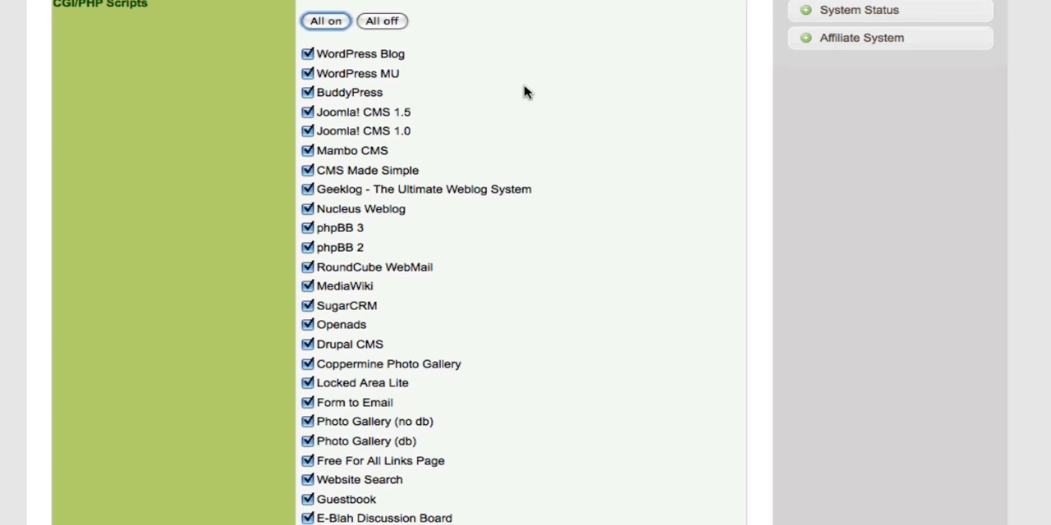
{"action": "scroll", "scroll_direction": "down", "scroll_amount": 3}
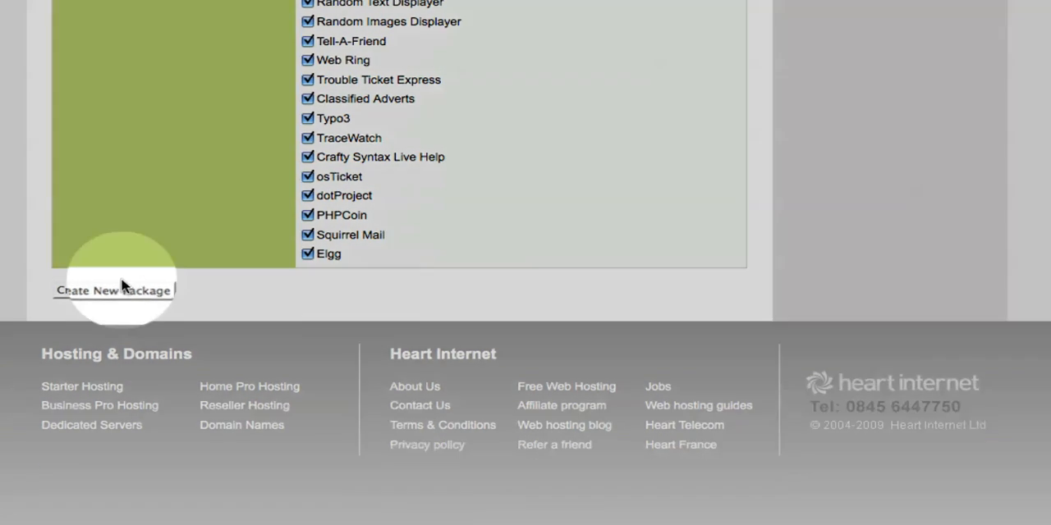
{"action": "left_click", "coordinate": [114, 289]}
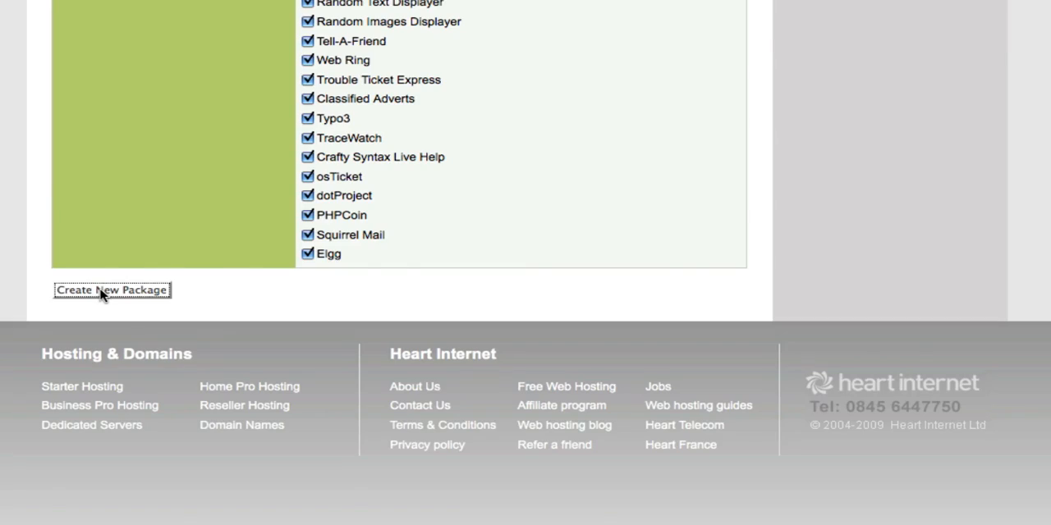
{"action": "left_click", "coordinate": [112, 289]}
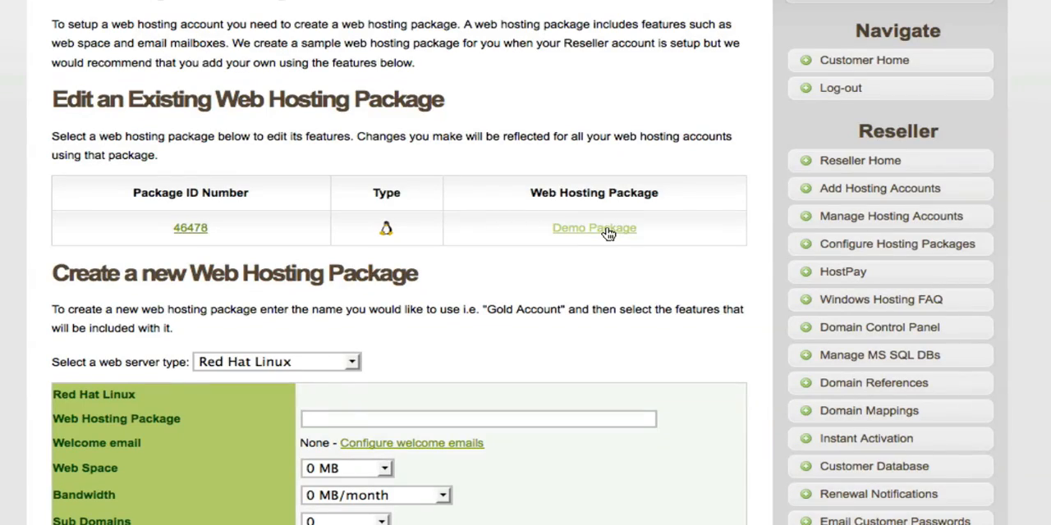
{"action": "mouse_move", "coordinate": [721, 245]}
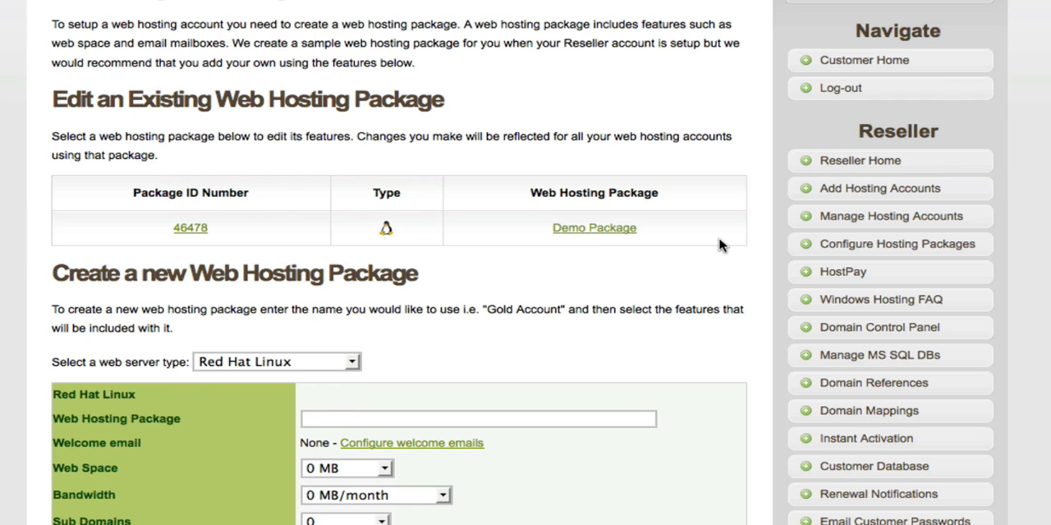
{"action": "mouse_move", "coordinate": [722, 229]}
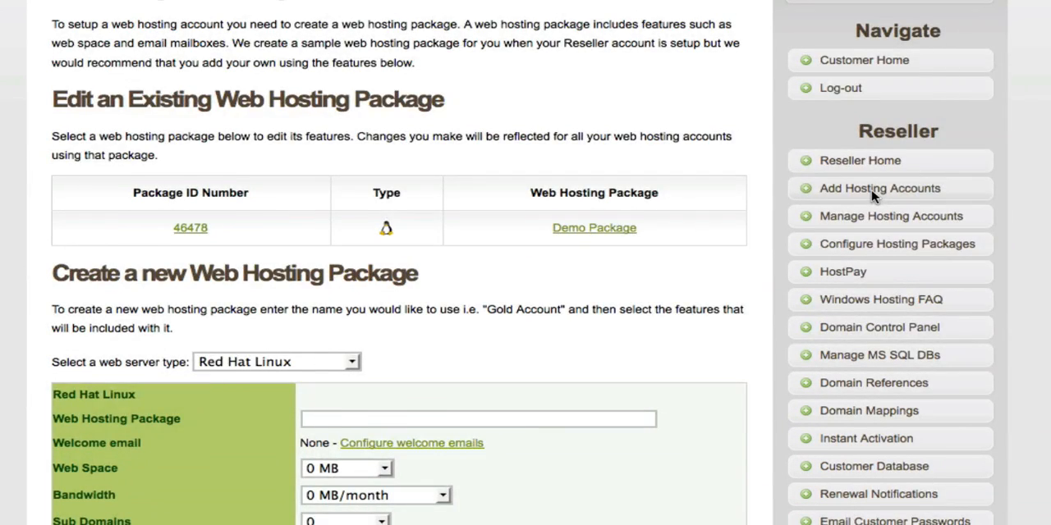
Step: Activate Linux hosting for hidemos.co.uk on Demo Package from Add Hosting Accounts
{"action": "left_click", "coordinate": [877, 187]}
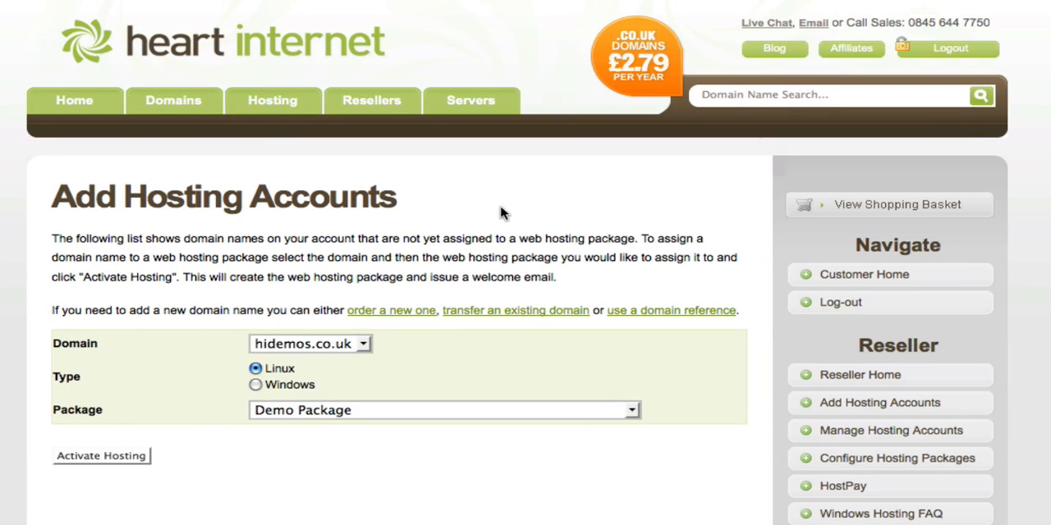
{"action": "mouse_move", "coordinate": [310, 411]}
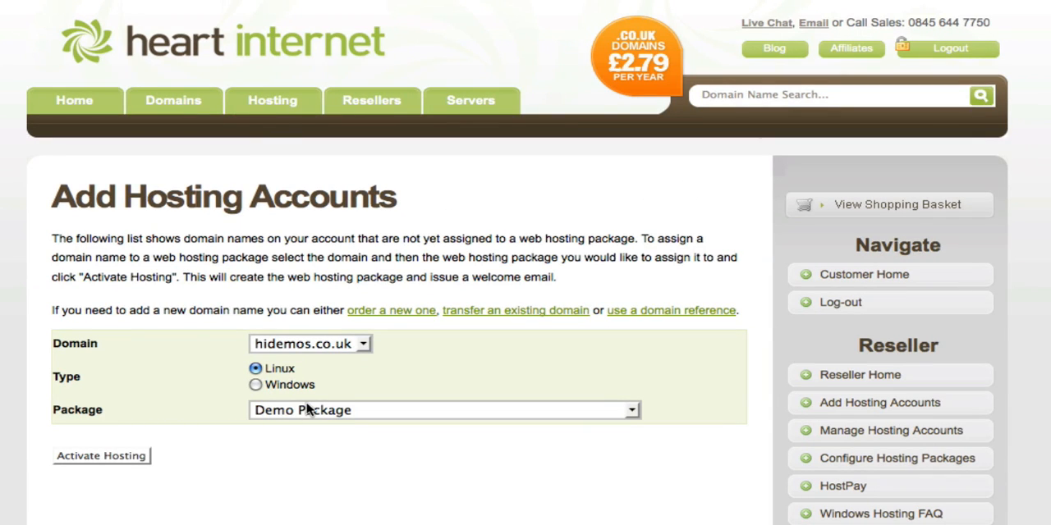
{"action": "mouse_move", "coordinate": [282, 345]}
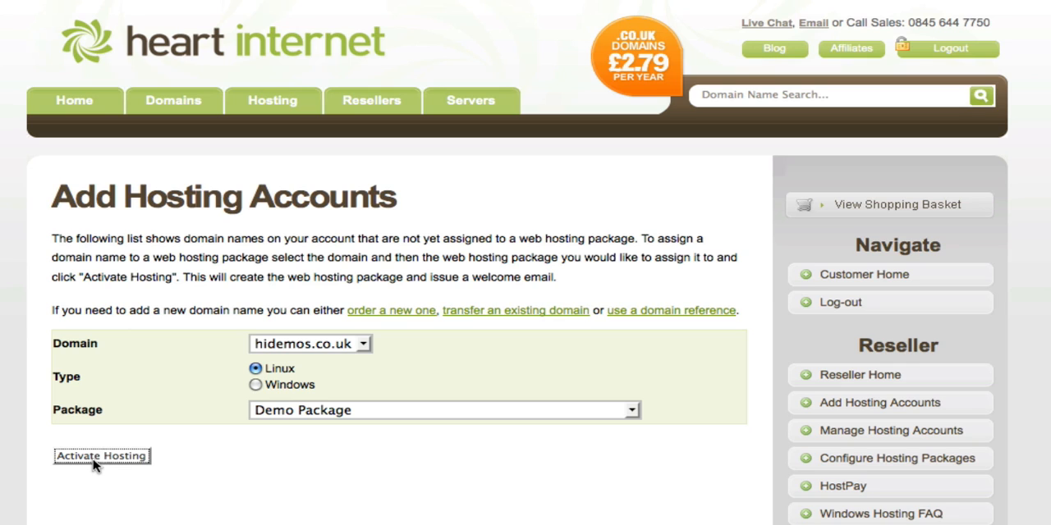
{"action": "left_click", "coordinate": [103, 456]}
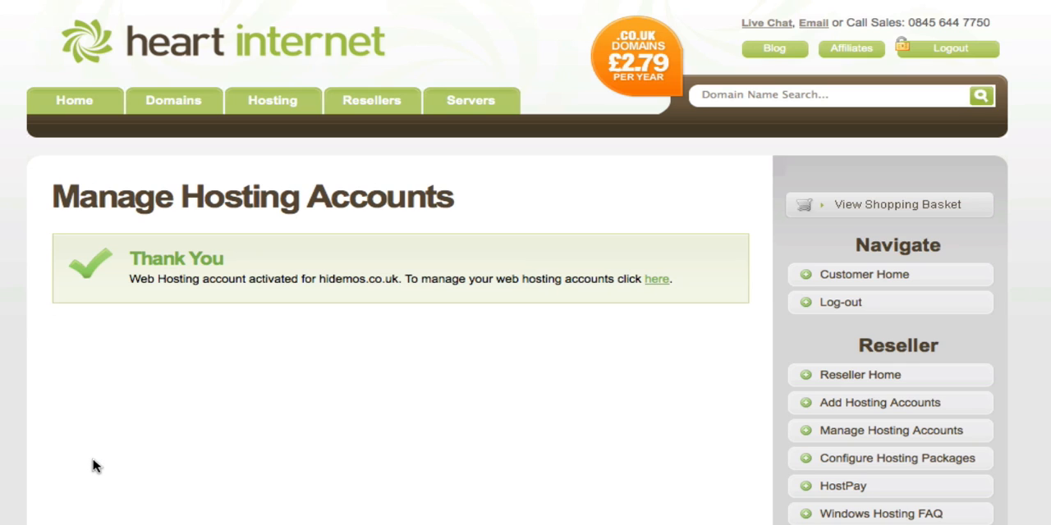
{"action": "mouse_move", "coordinate": [115, 428]}
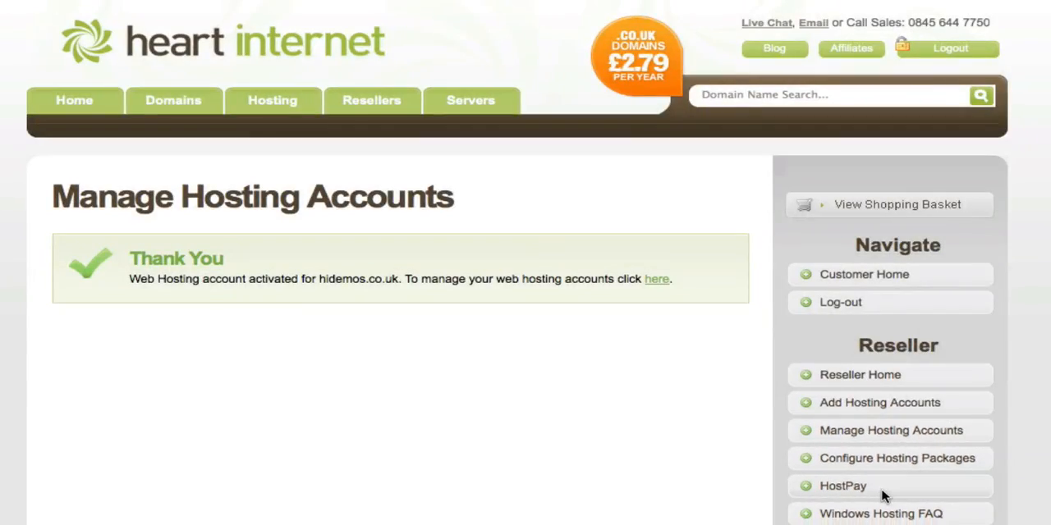
Step: On the HostPay install form, choose hidemos.co.uk as the destination package
{"action": "left_click", "coordinate": [841, 486]}
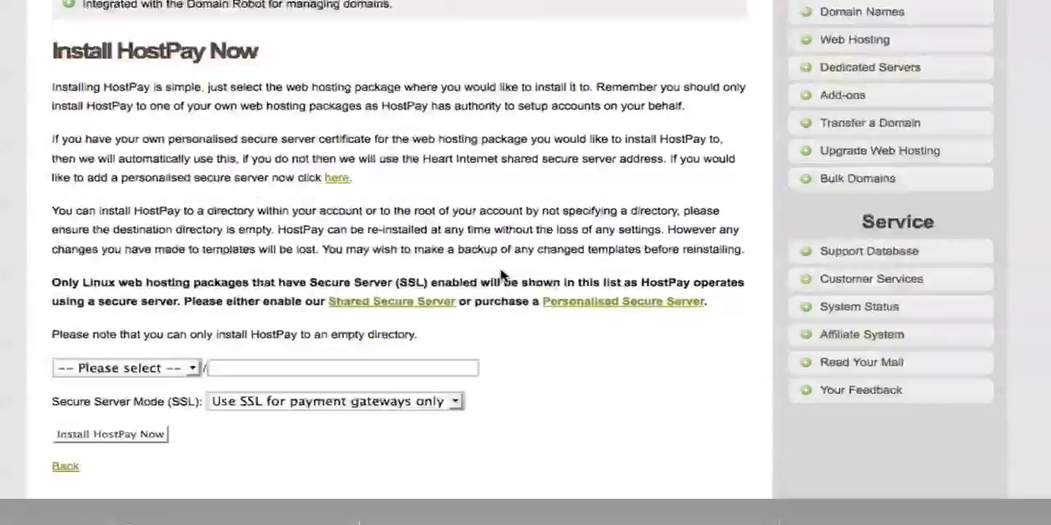
{"action": "scroll", "scroll_direction": "down", "scroll_amount": 3}
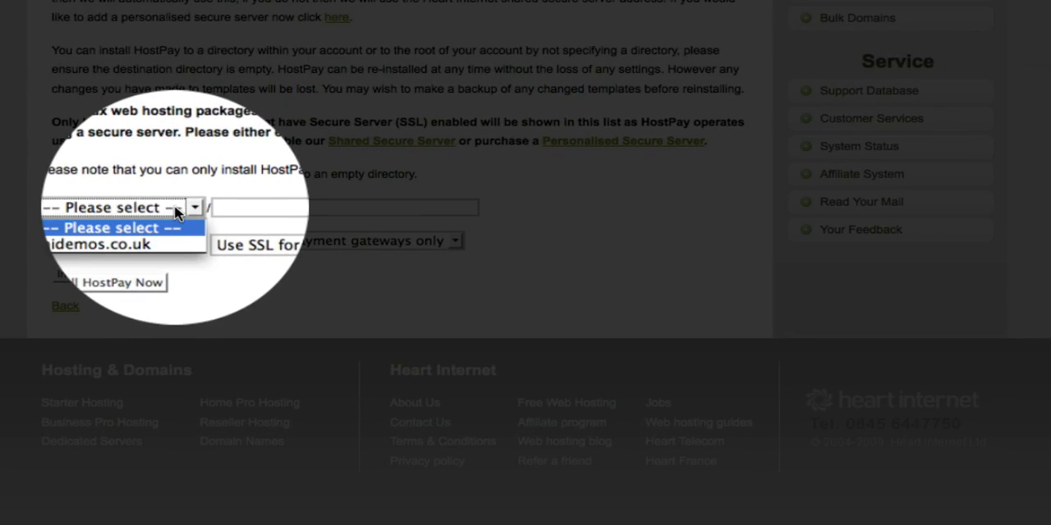
{"action": "left_click", "coordinate": [111, 243]}
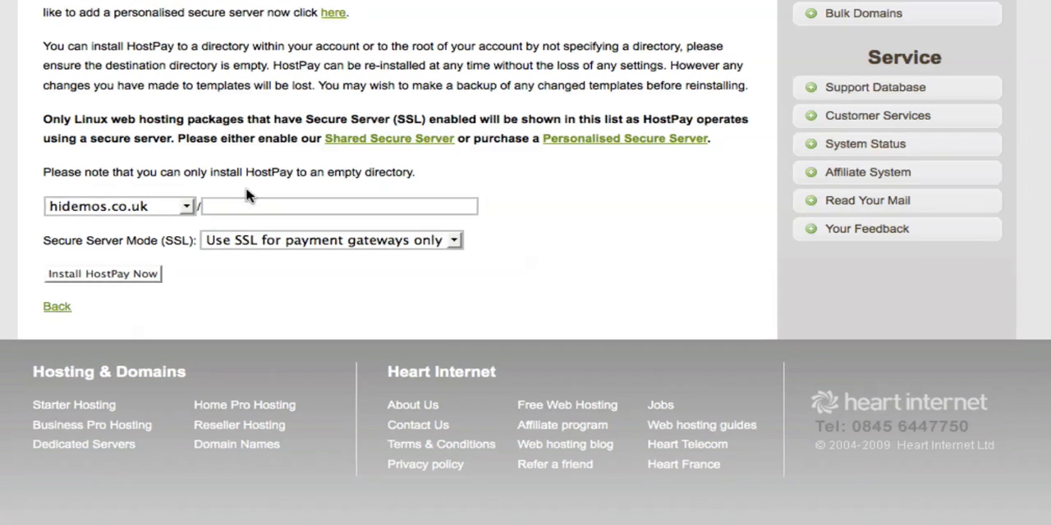
{"action": "type", "text": "hosting"}
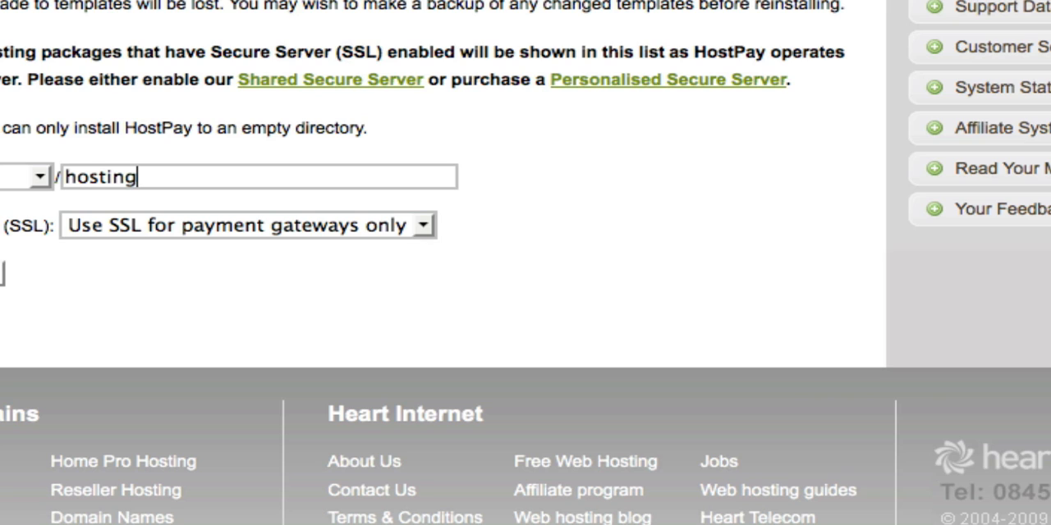
{"action": "type", "text": "/"}
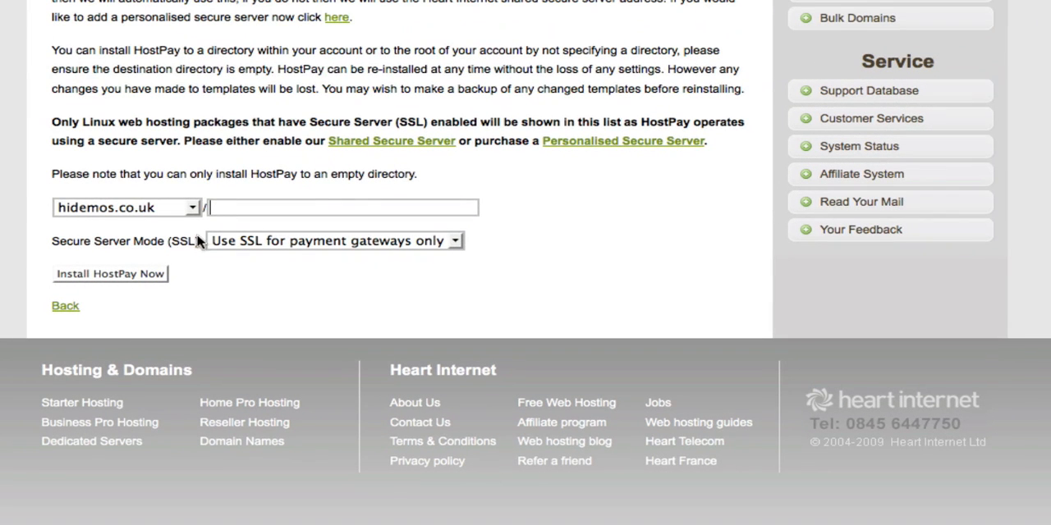
{"action": "mouse_move", "coordinate": [231, 257]}
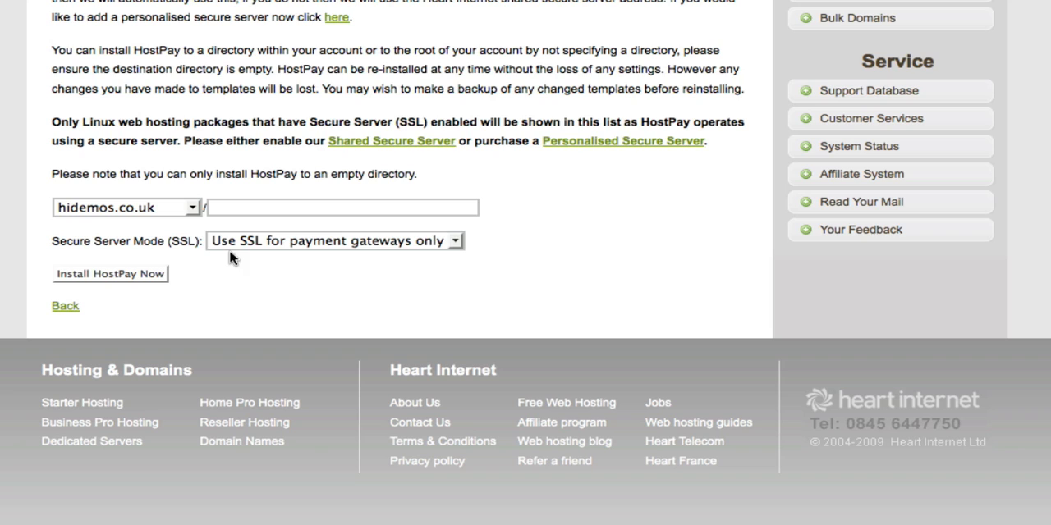
{"action": "mouse_move", "coordinate": [264, 256]}
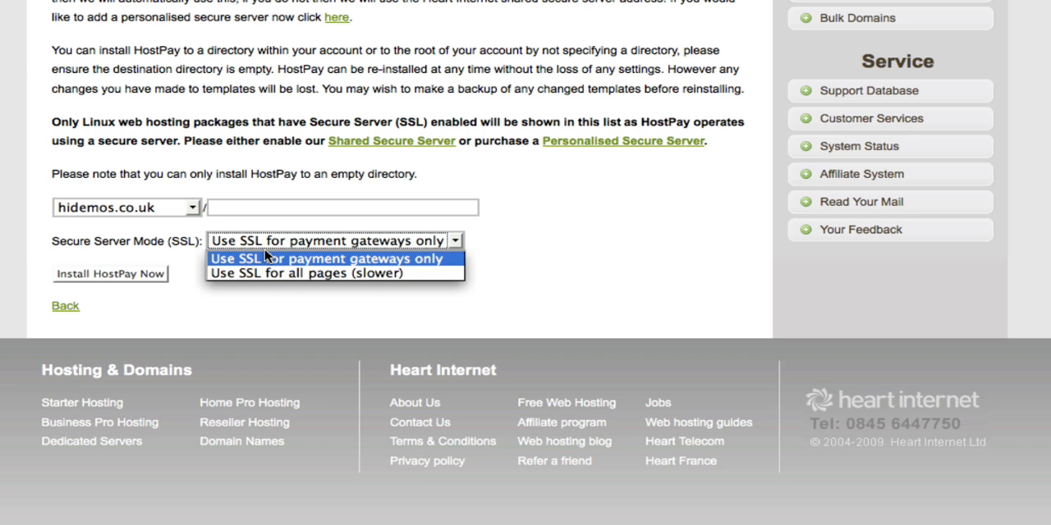
Step: Keep the secure server mode as 'Use SSL for payment gateways only'
{"action": "left_click", "coordinate": [304, 272]}
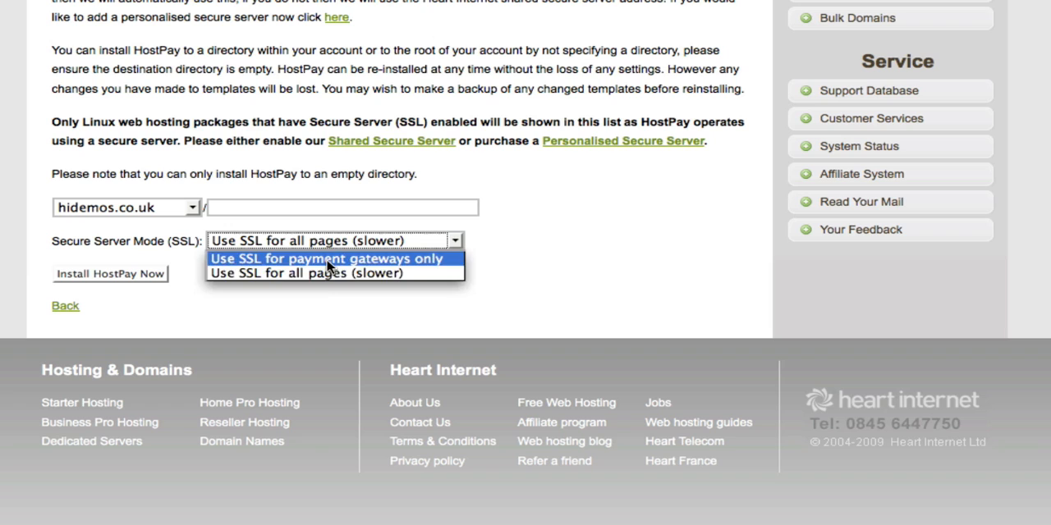
{"action": "left_click", "coordinate": [328, 259]}
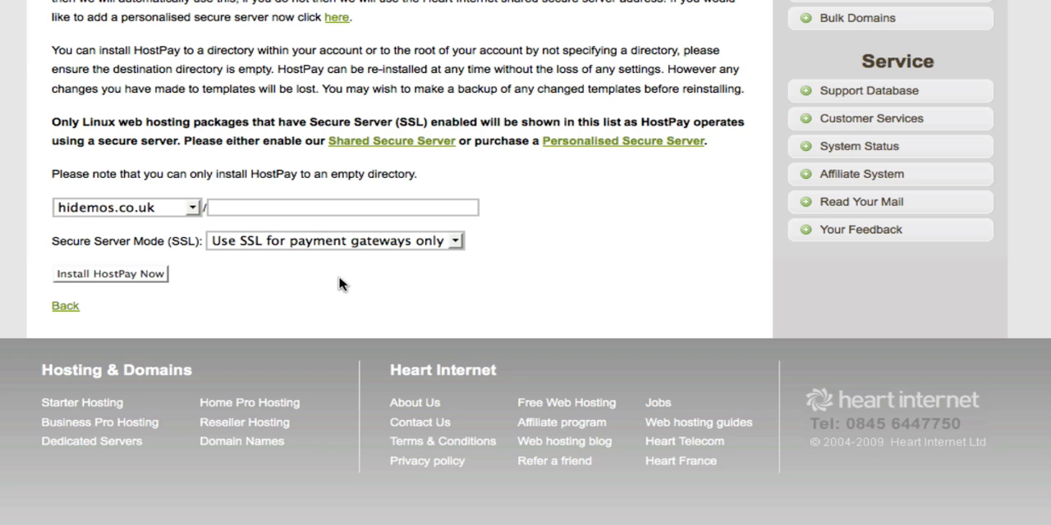
{"action": "mouse_move", "coordinate": [704, 166]}
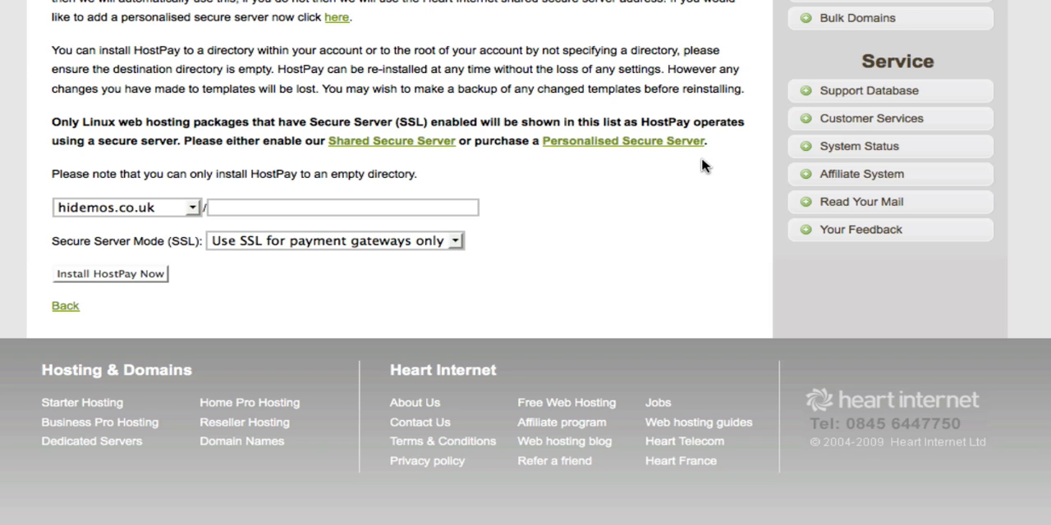
{"action": "mouse_move", "coordinate": [99, 229]}
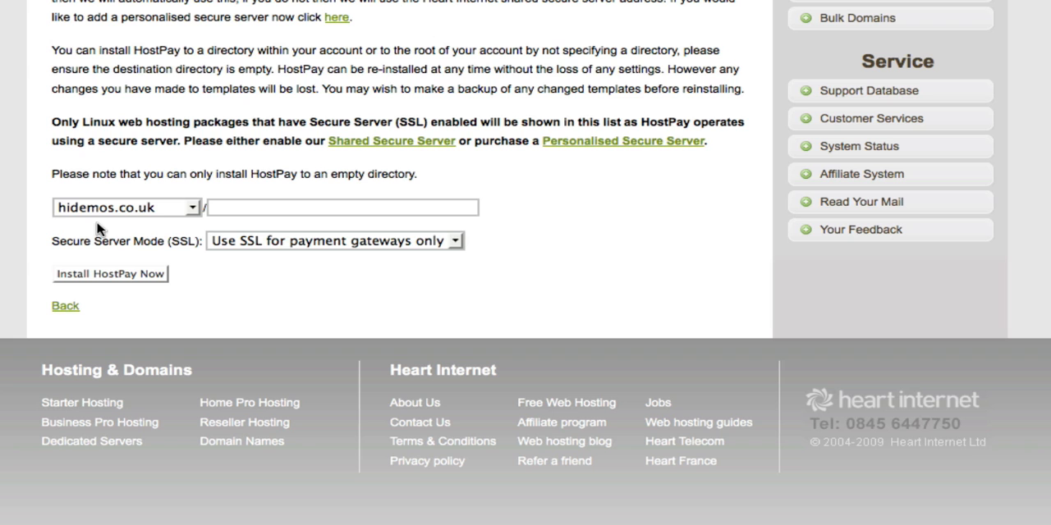
{"action": "mouse_move", "coordinate": [146, 282]}
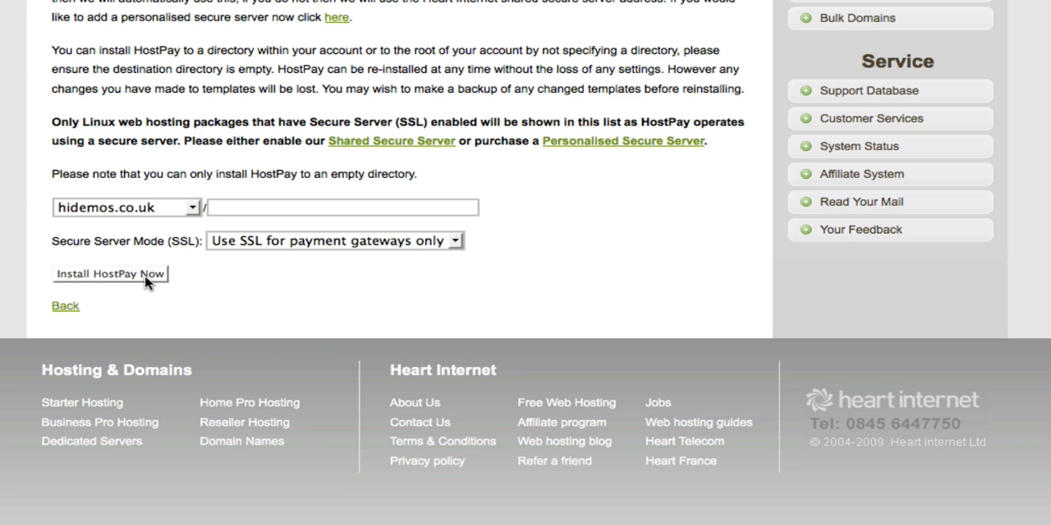
{"action": "left_click", "coordinate": [110, 273]}
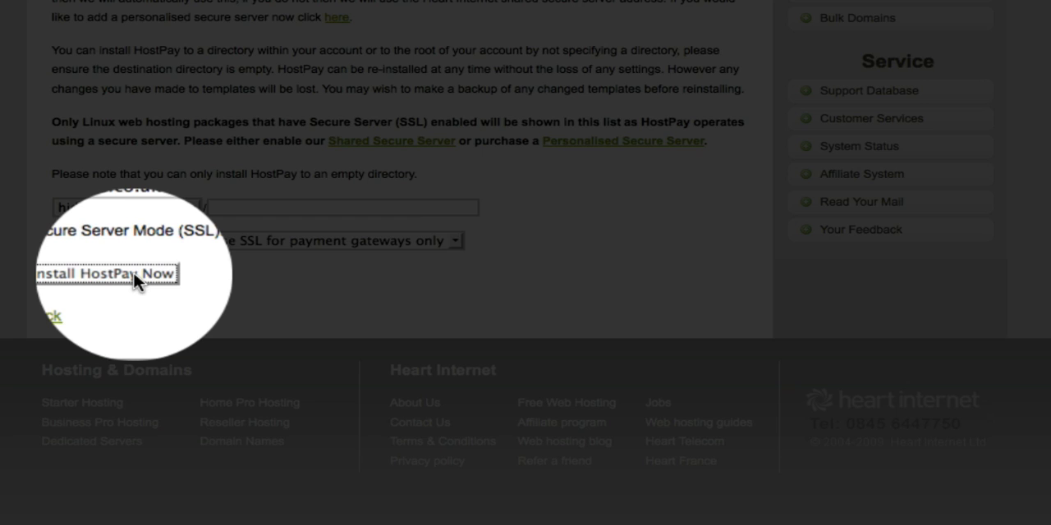
{"action": "left_click", "coordinate": [106, 273]}
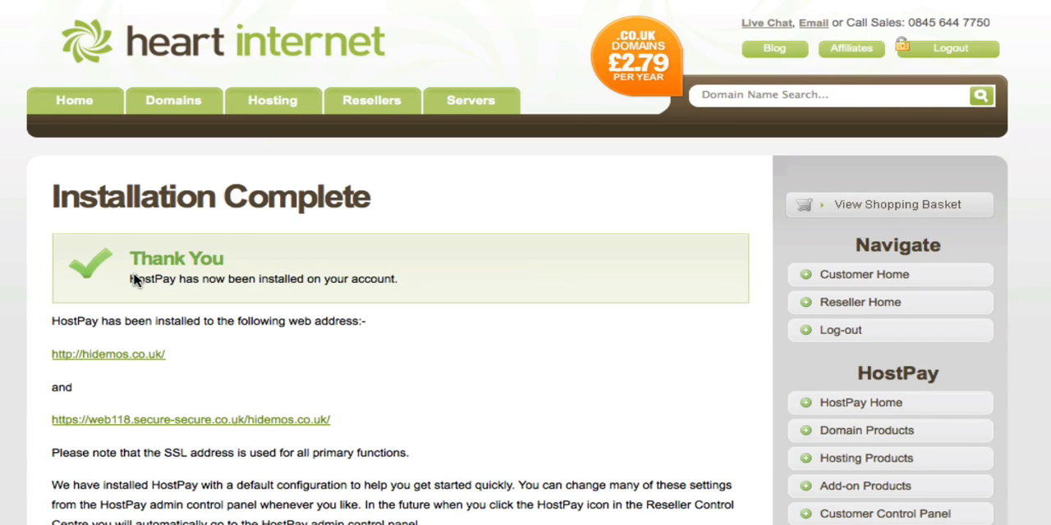
{"action": "scroll", "scroll_direction": "down", "scroll_amount": 3}
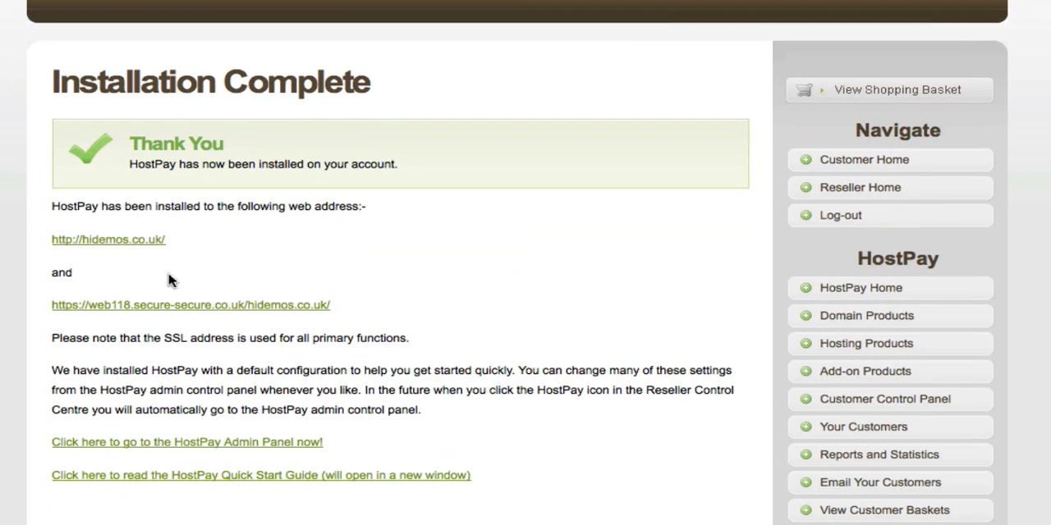
{"action": "left_click", "coordinate": [108, 240]}
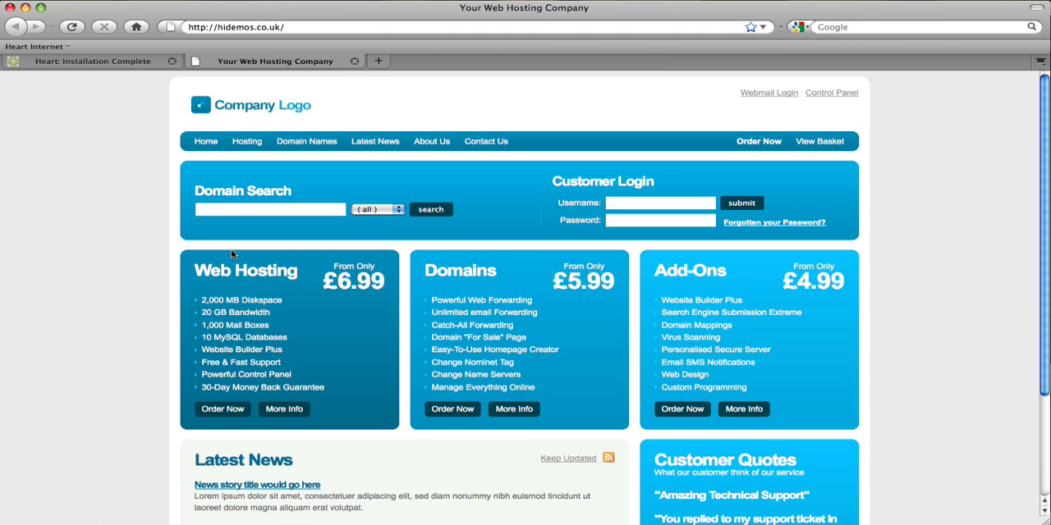
{"action": "mouse_move", "coordinate": [331, 73]}
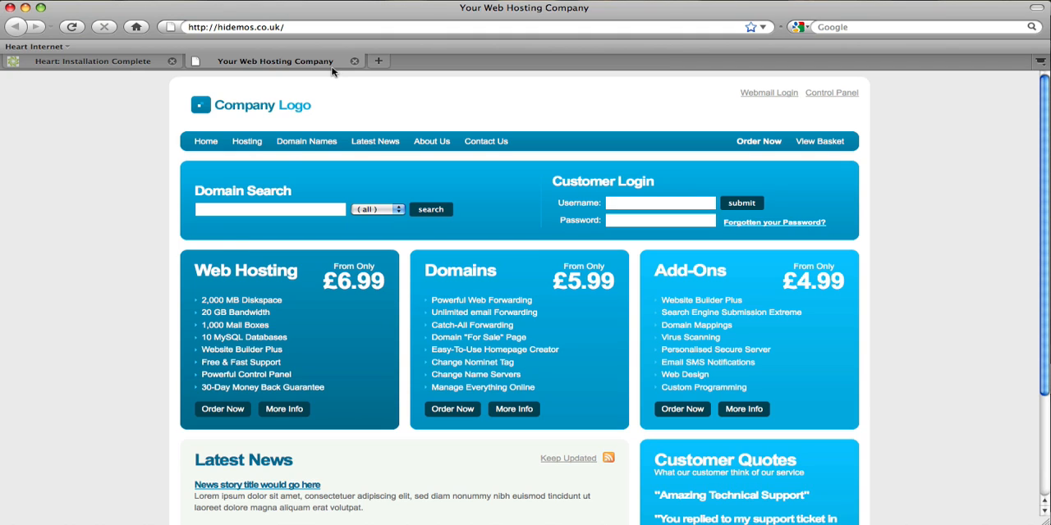
Step: Close the 'Your Web Hosting Company' storefront tab to return to Installation Complete
{"action": "left_click", "coordinate": [98, 61]}
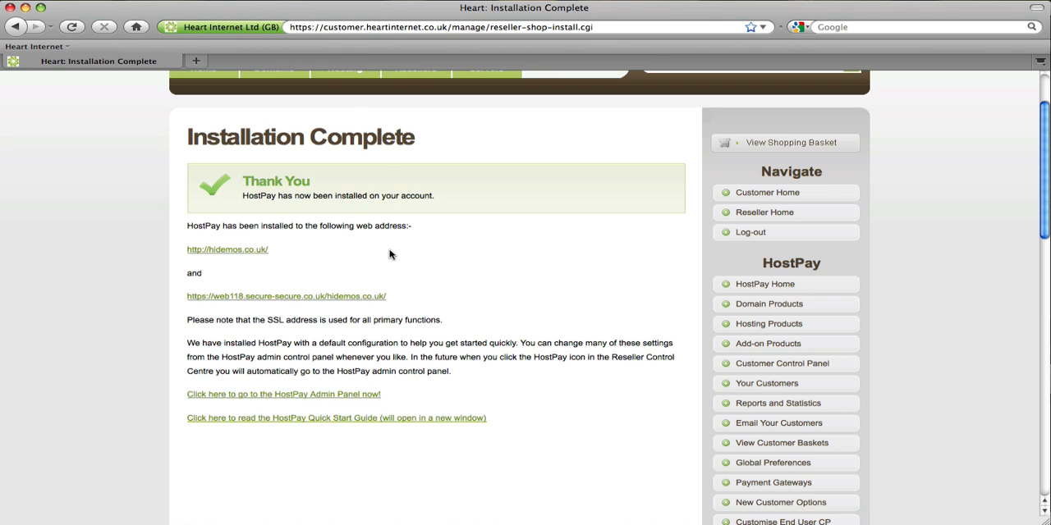